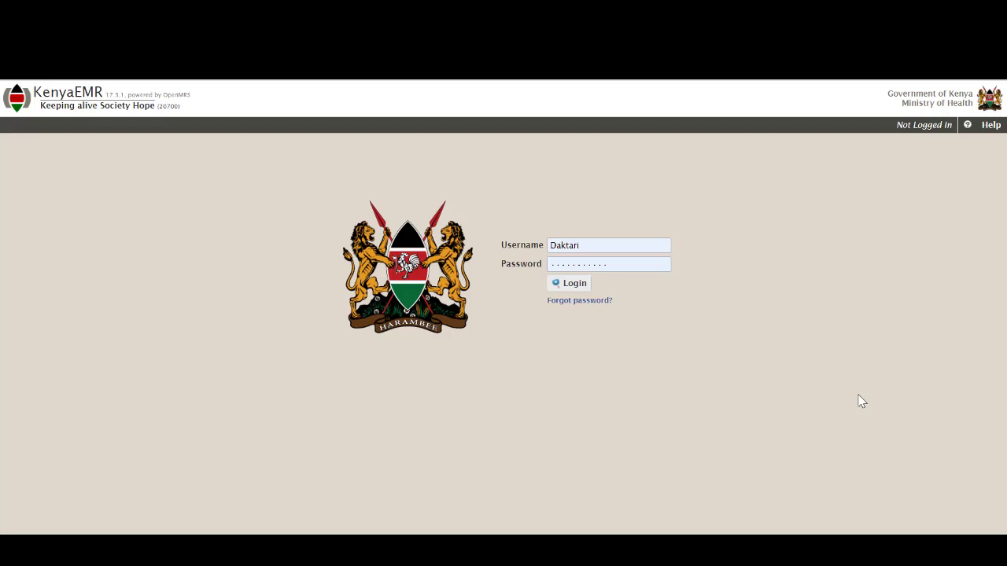
{"action": "mouse_move", "coordinate": [598, 289]}
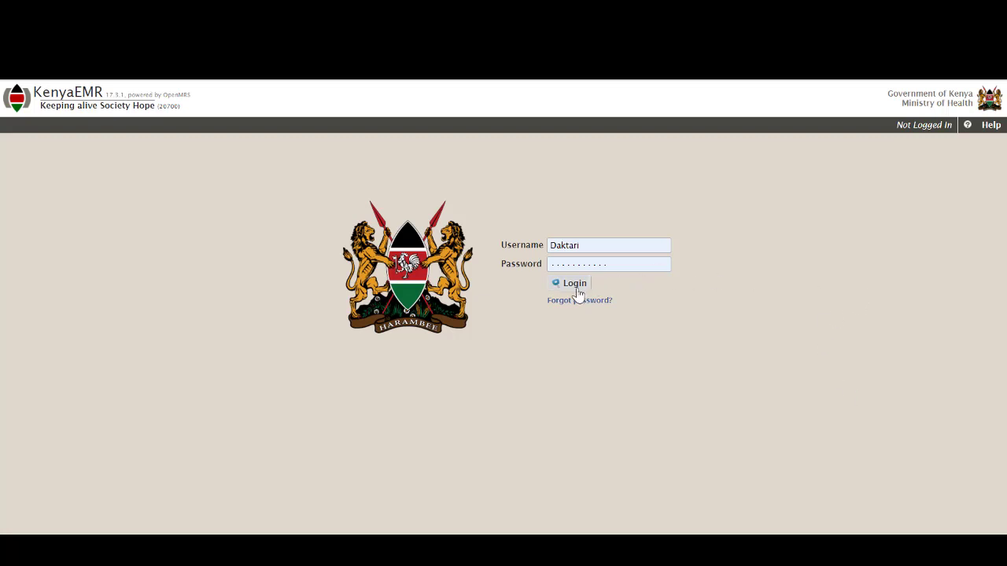
Submit the entered username and password on the KenyaEMR login page.
{"action": "left_click", "coordinate": [569, 284]}
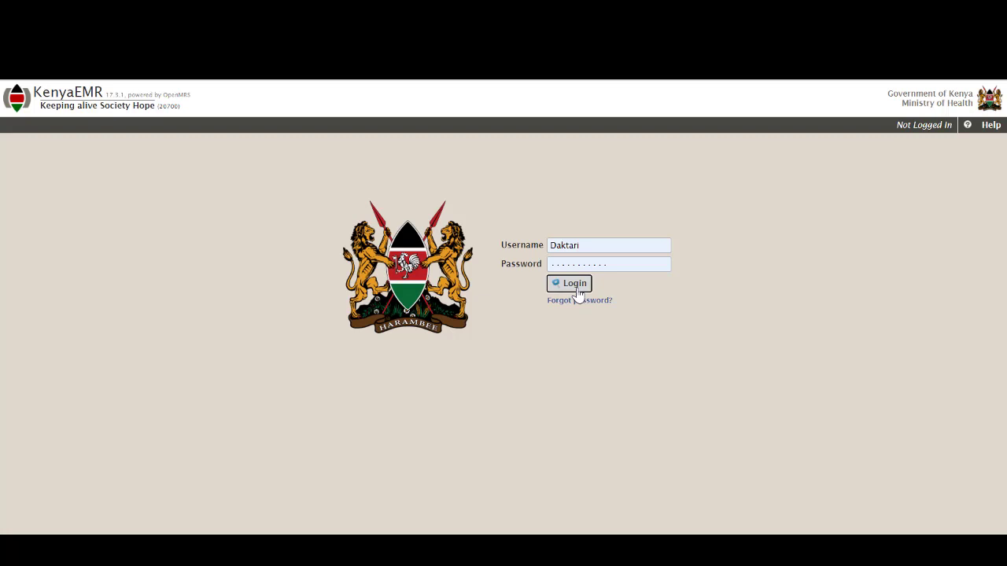
Finish signing in, then view the HTS, Appointments, Differentiated Care and Care and Treatment dashboard tabs.
{"action": "left_click", "coordinate": [569, 284]}
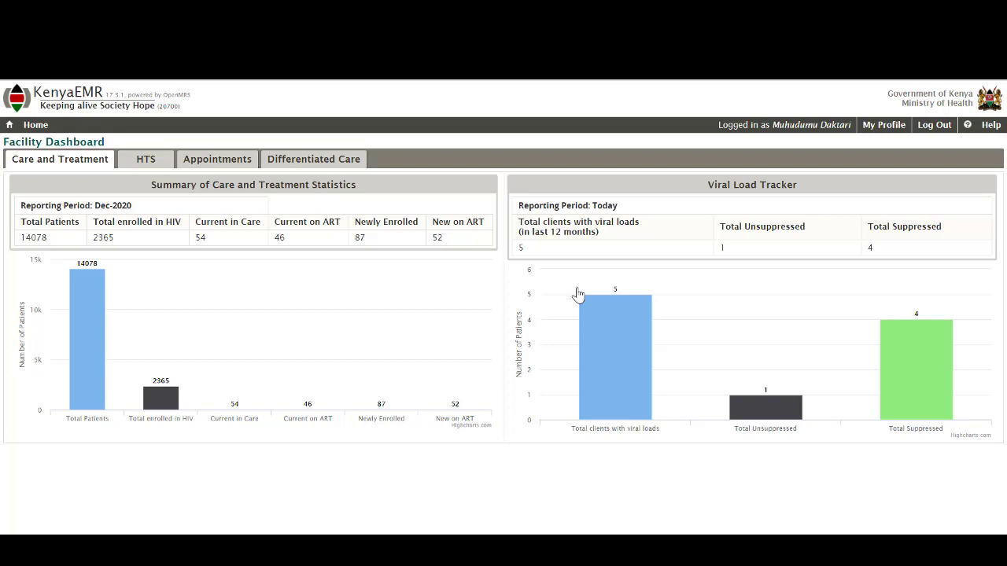
{"action": "mouse_move", "coordinate": [576, 295]}
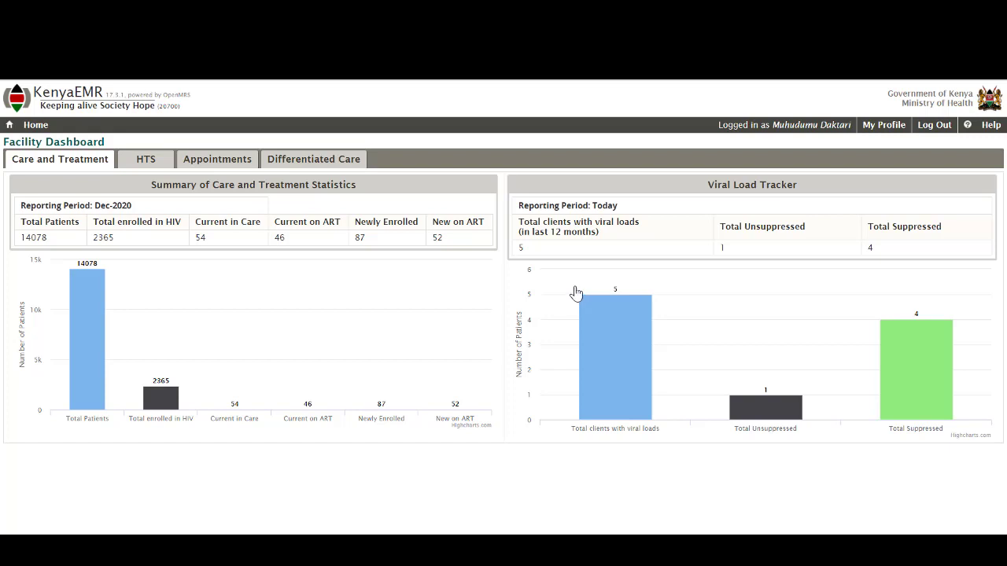
{"action": "mouse_move", "coordinate": [188, 265]}
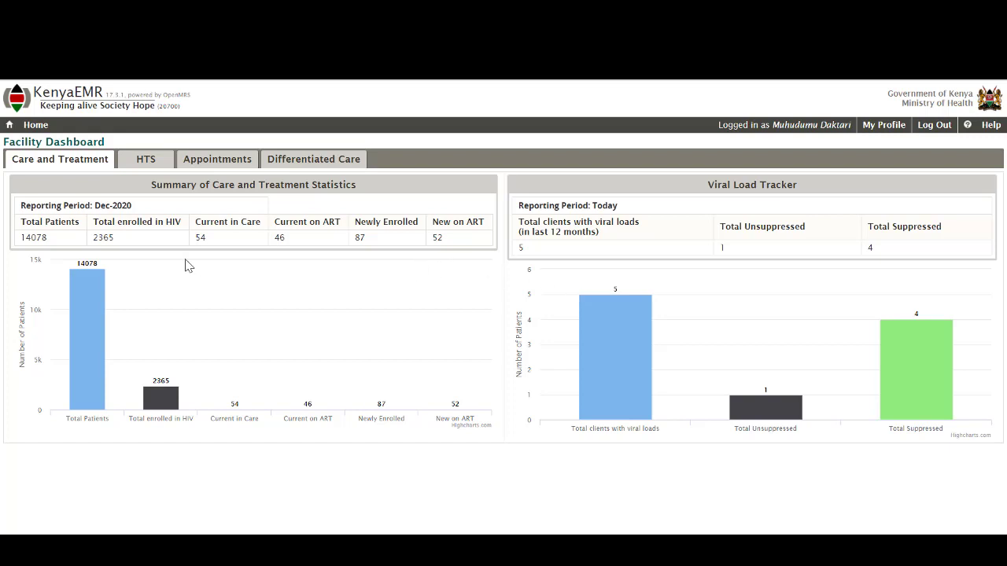
{"action": "left_click", "coordinate": [145, 159]}
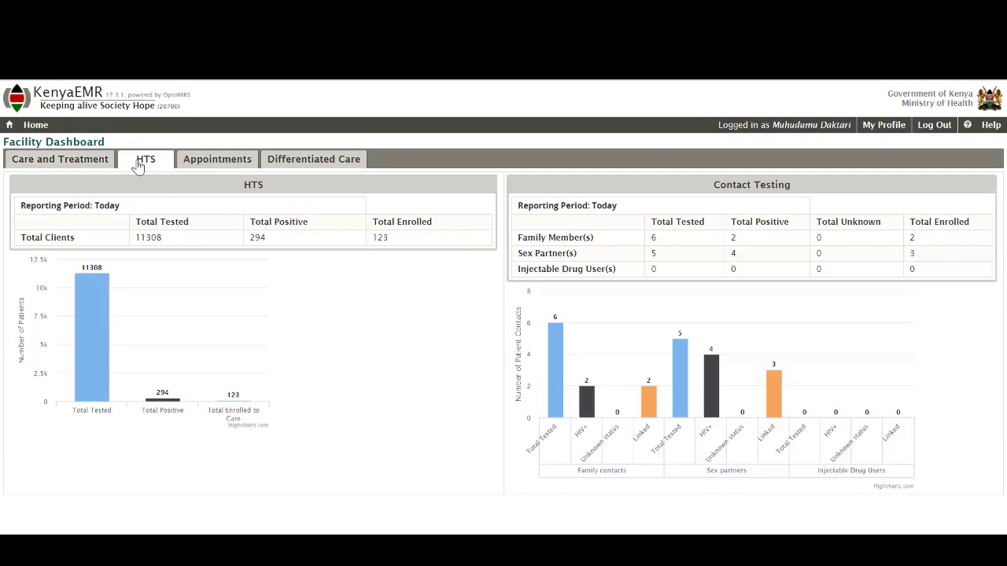
{"action": "left_click", "coordinate": [217, 159]}
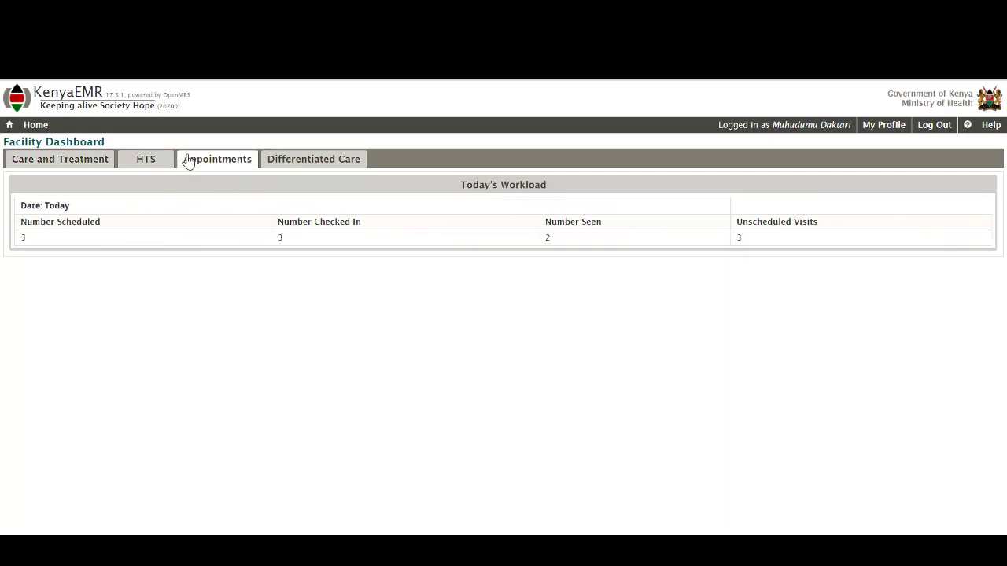
{"action": "left_click", "coordinate": [313, 159]}
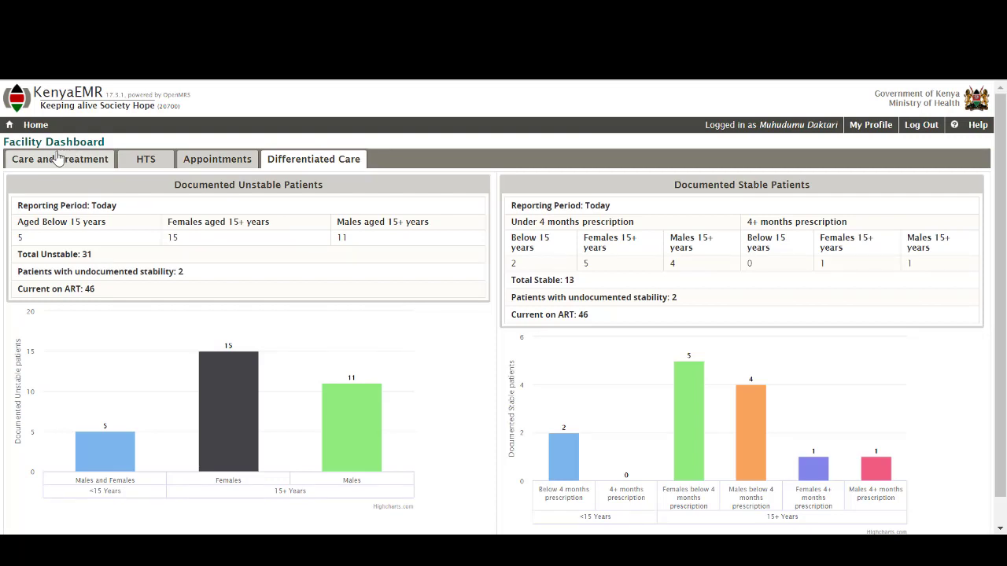
{"action": "left_click", "coordinate": [60, 159]}
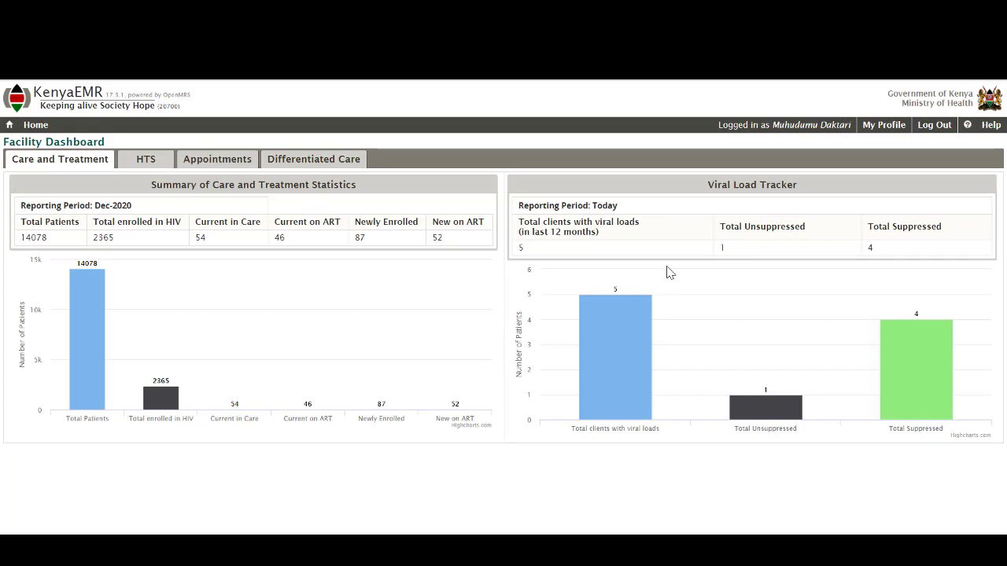
{"action": "mouse_move", "coordinate": [883, 124]}
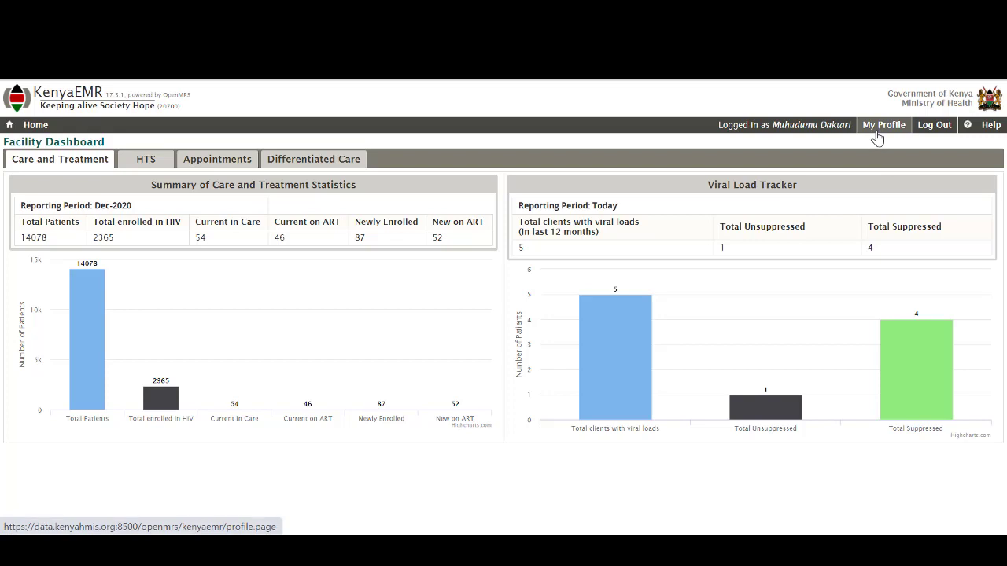
Open My Profile to view personal details and login settings.
{"action": "left_click", "coordinate": [884, 125]}
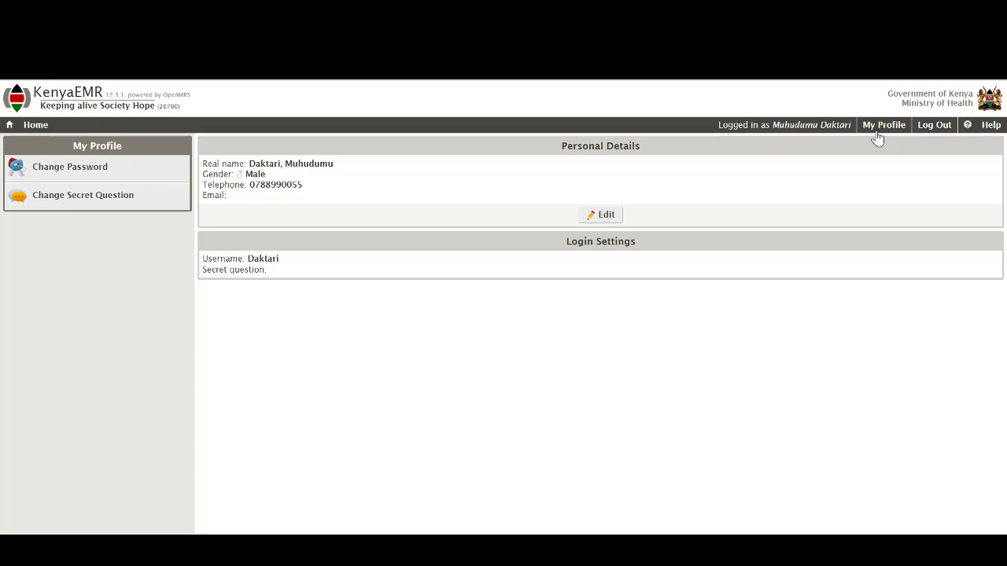
{"action": "mouse_move", "coordinate": [929, 144]}
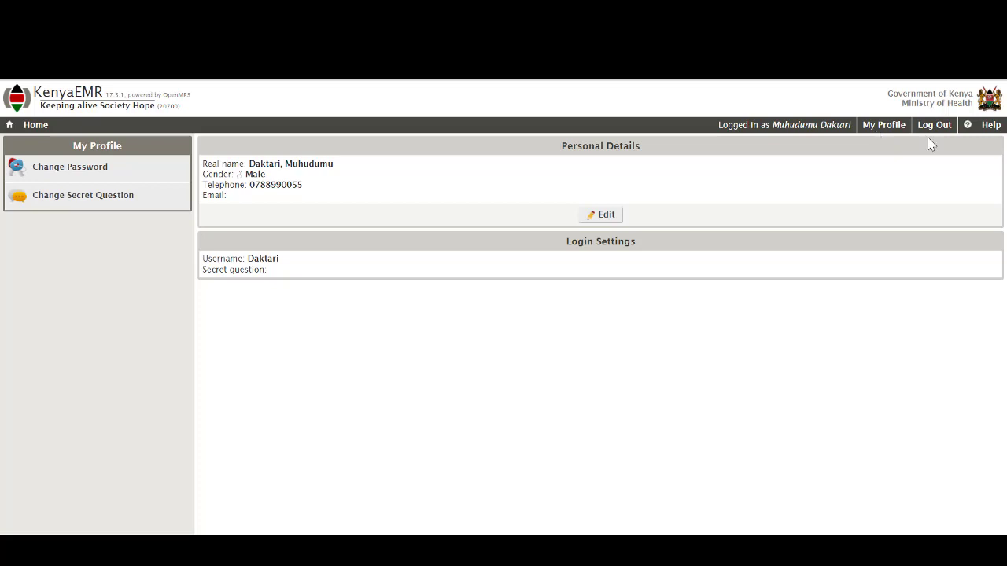
{"action": "mouse_move", "coordinate": [996, 133]}
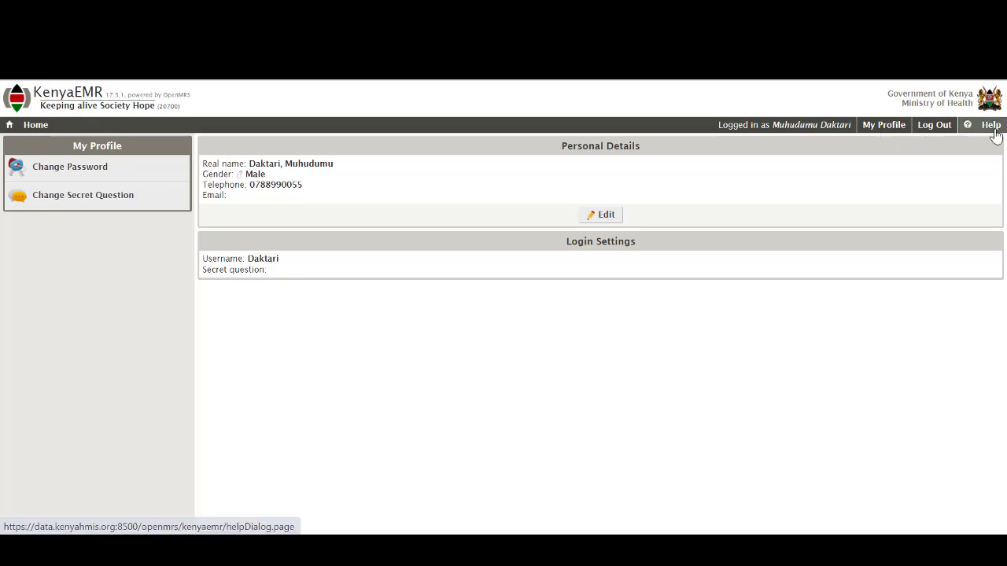
View the Help page's help desk contacts and resources, then return Home.
{"action": "left_click", "coordinate": [989, 123]}
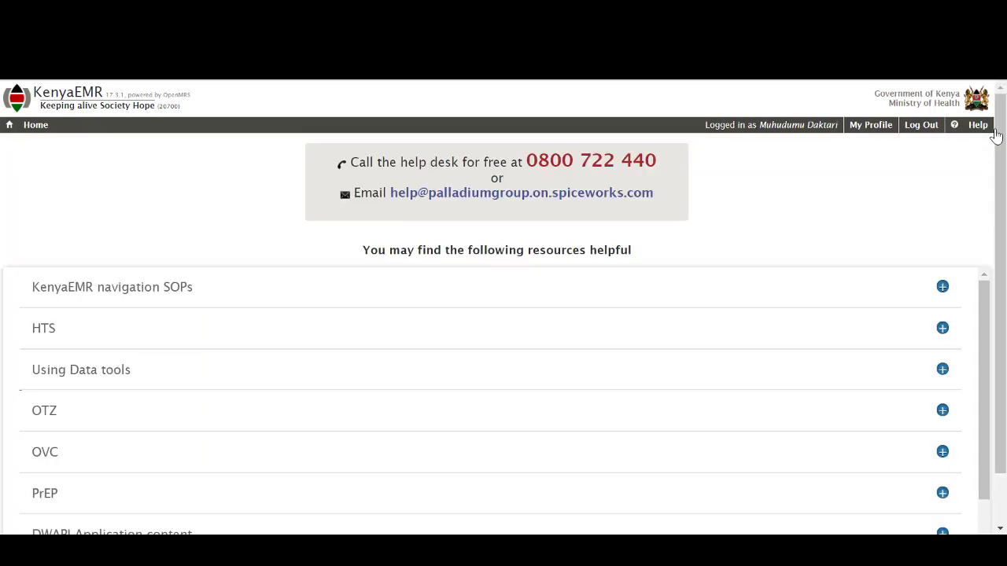
{"action": "mouse_move", "coordinate": [893, 174]}
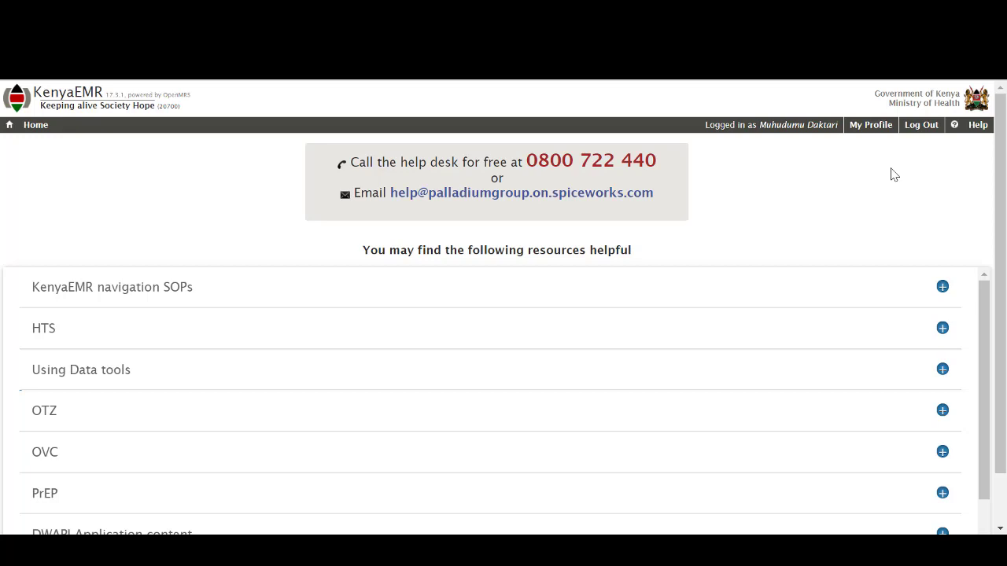
{"action": "mouse_move", "coordinate": [850, 209]}
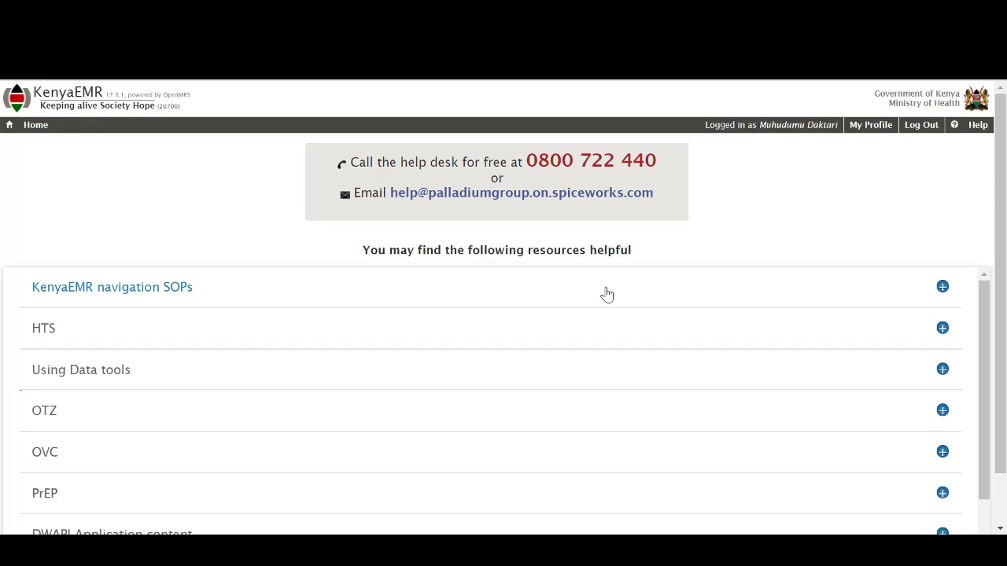
{"action": "mouse_move", "coordinate": [210, 190]}
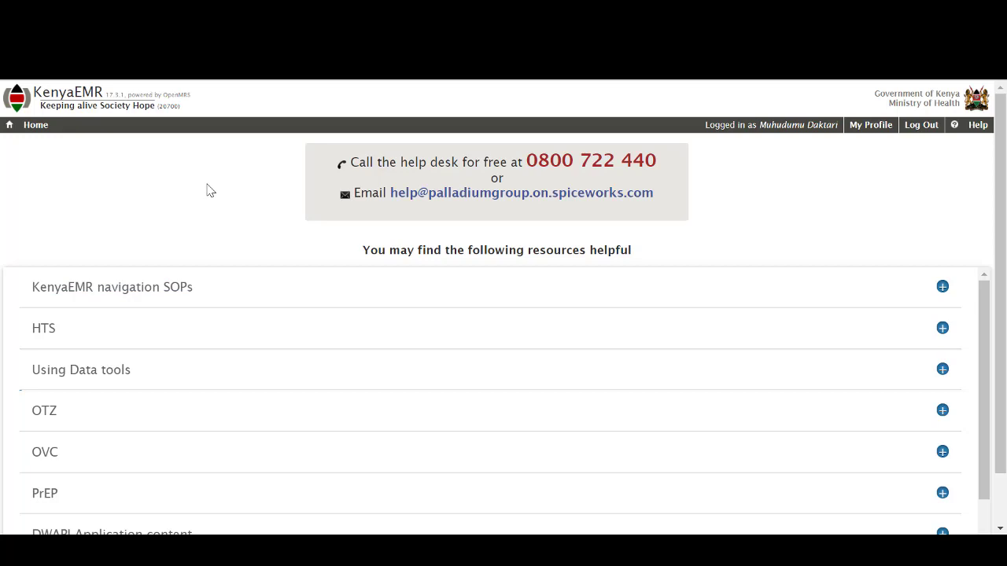
{"action": "mouse_move", "coordinate": [174, 178]}
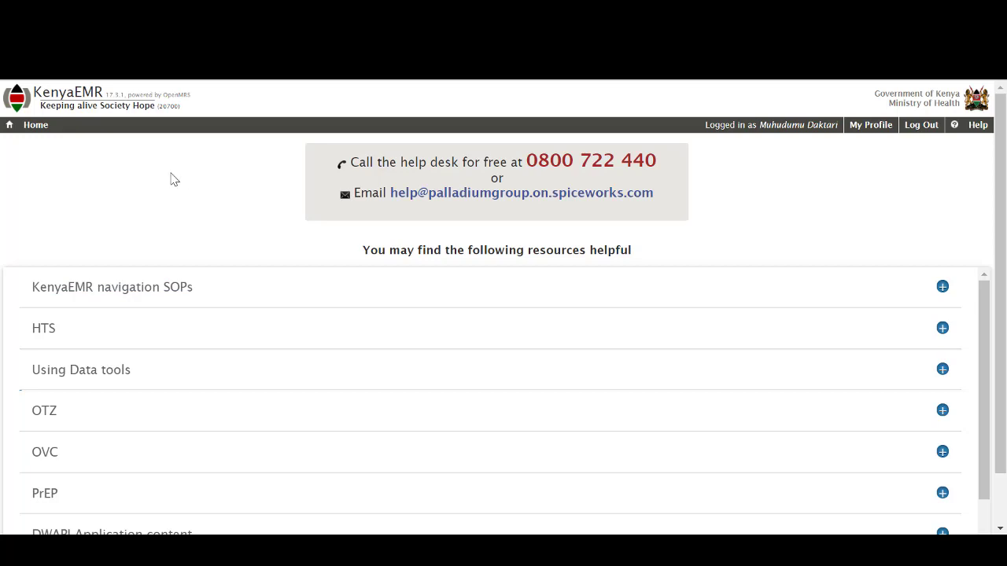
{"action": "mouse_move", "coordinate": [57, 138]}
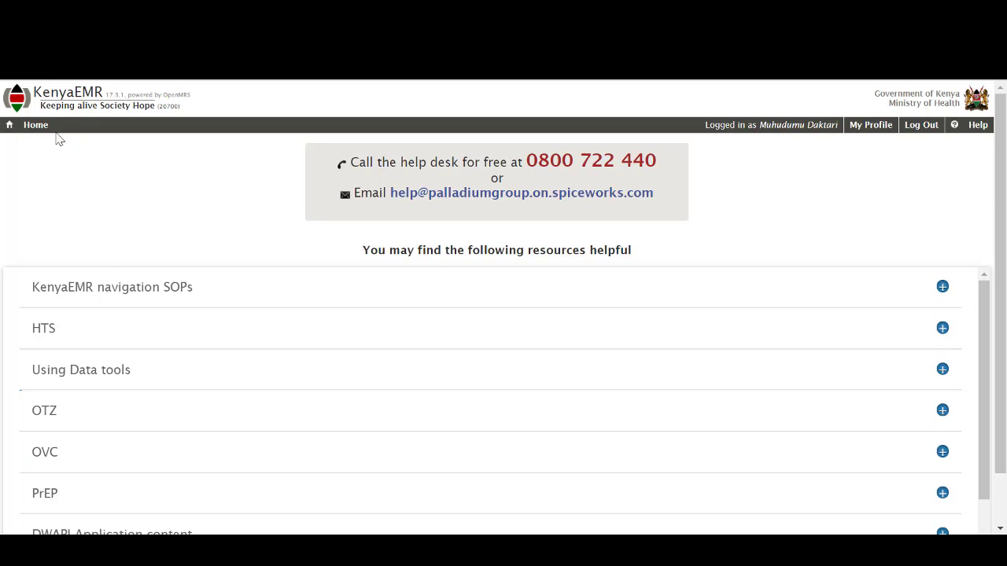
{"action": "left_click", "coordinate": [35, 124]}
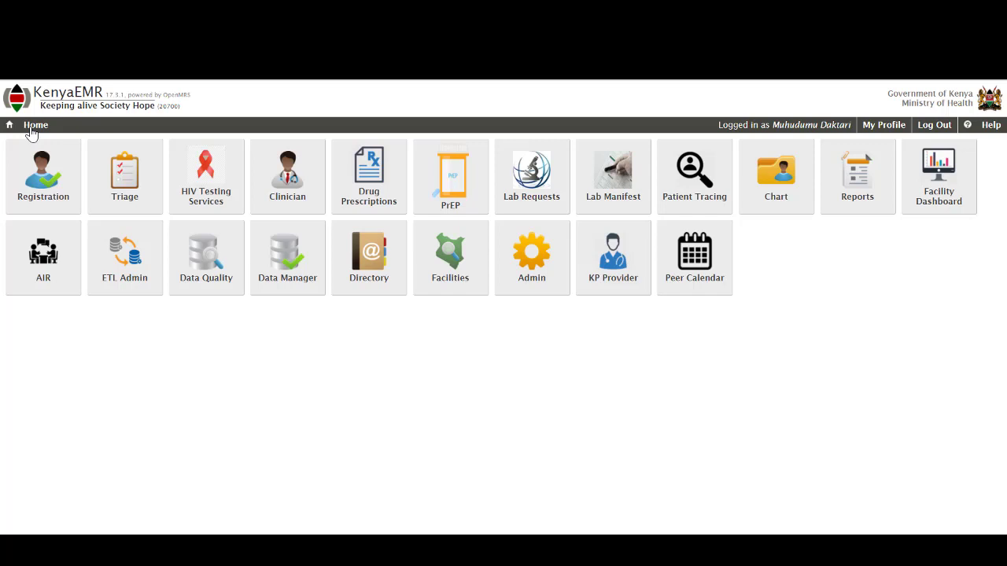
View Registration, load the first checked-in patient via Triage, then open HIV Testing Services.
{"action": "left_click", "coordinate": [44, 175]}
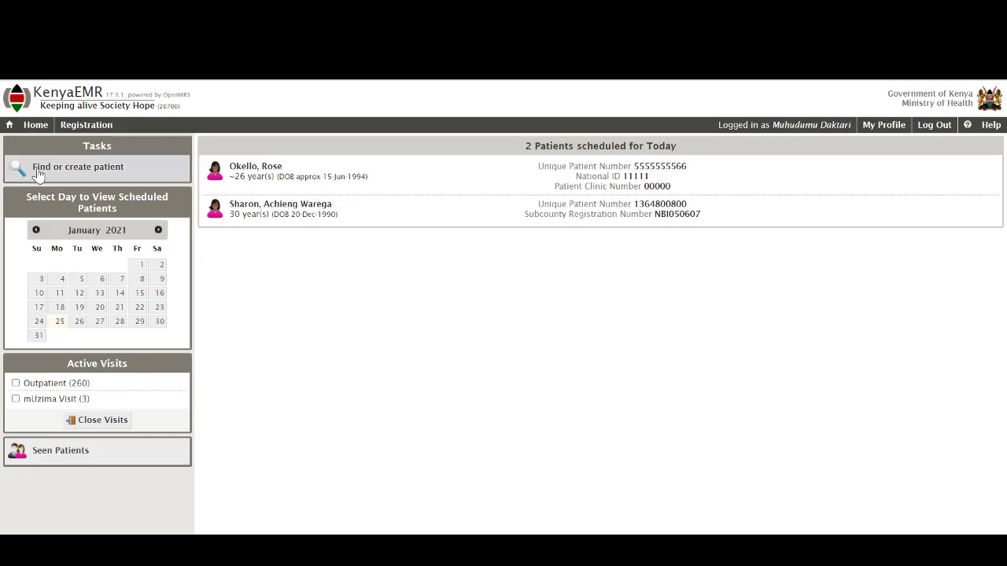
{"action": "left_click", "coordinate": [35, 124]}
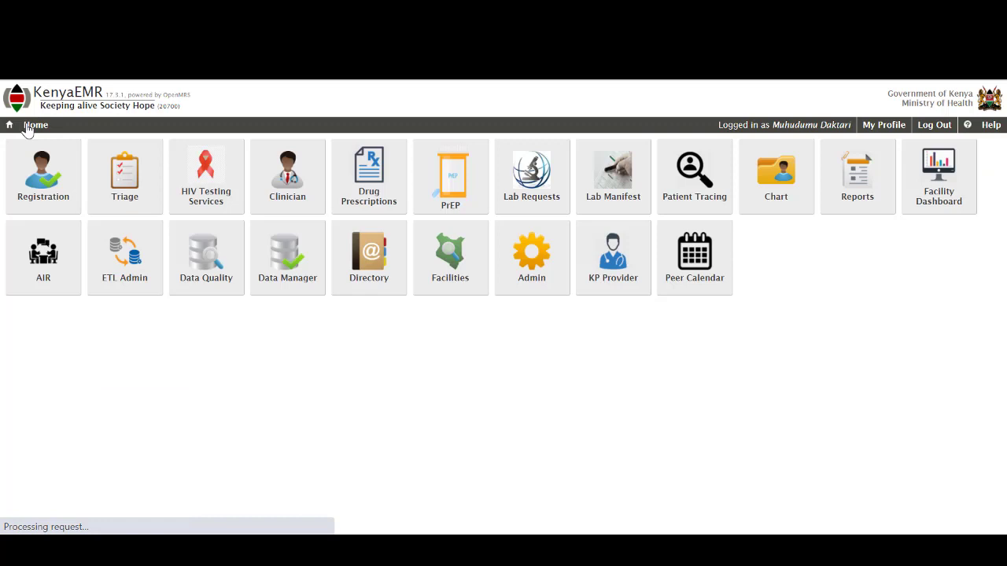
{"action": "left_click", "coordinate": [124, 172]}
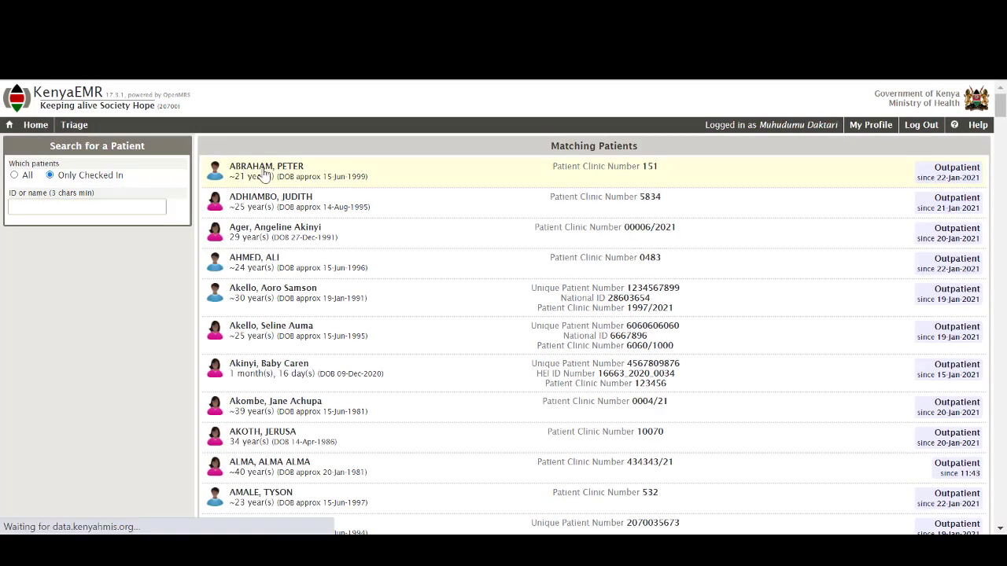
{"action": "left_click", "coordinate": [266, 170]}
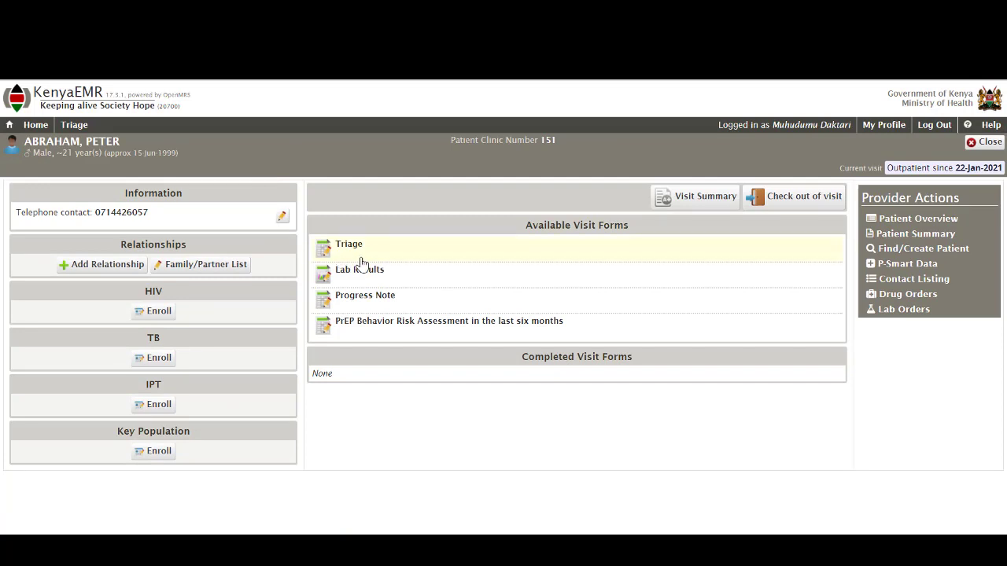
{"action": "left_click", "coordinate": [350, 243]}
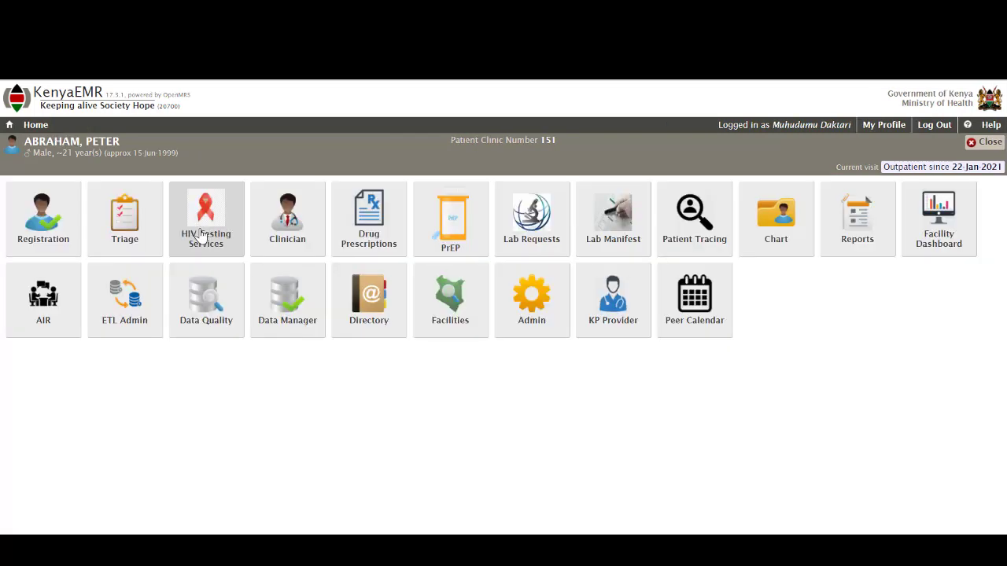
{"action": "left_click", "coordinate": [206, 219]}
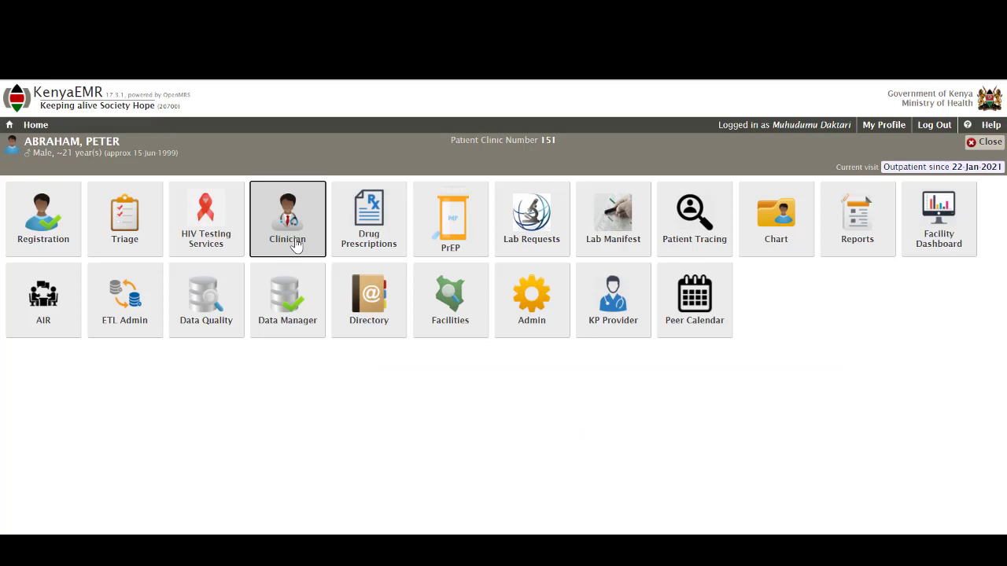
Review the patient's Clinician page and completed forms, then open Drug Prescriptions from Home.
{"action": "left_click", "coordinate": [288, 218]}
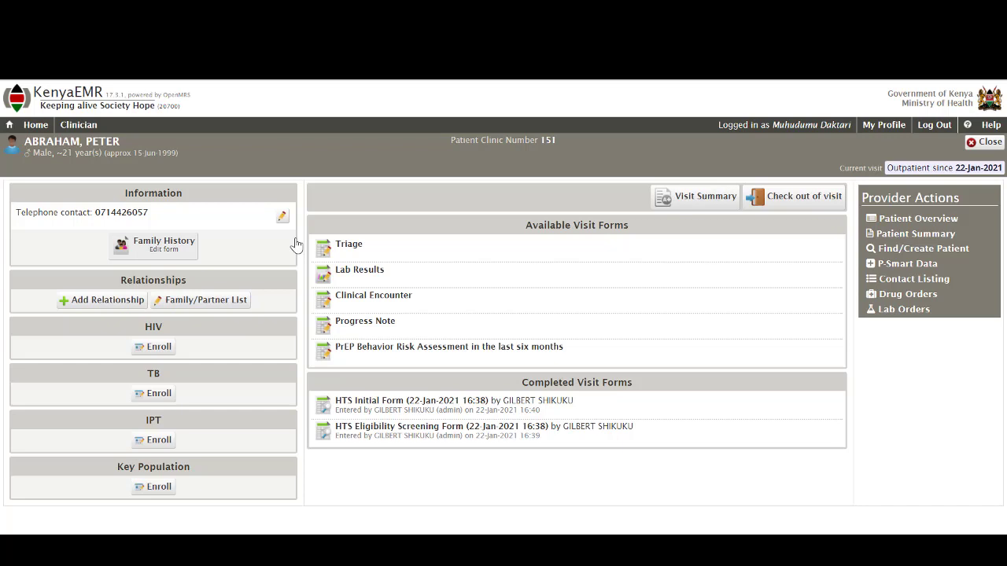
{"action": "mouse_move", "coordinate": [217, 188]}
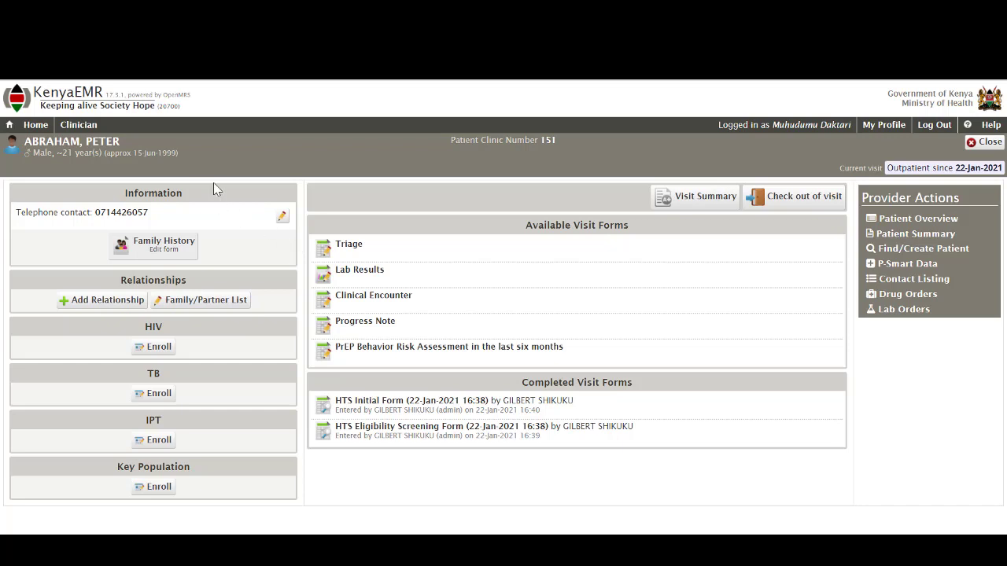
{"action": "mouse_move", "coordinate": [35, 125]}
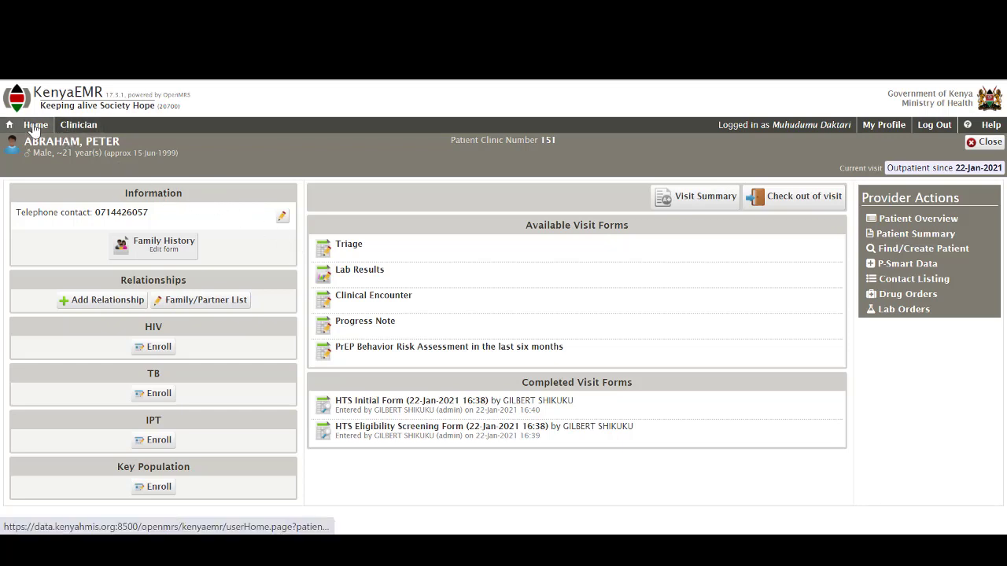
{"action": "left_click", "coordinate": [35, 124]}
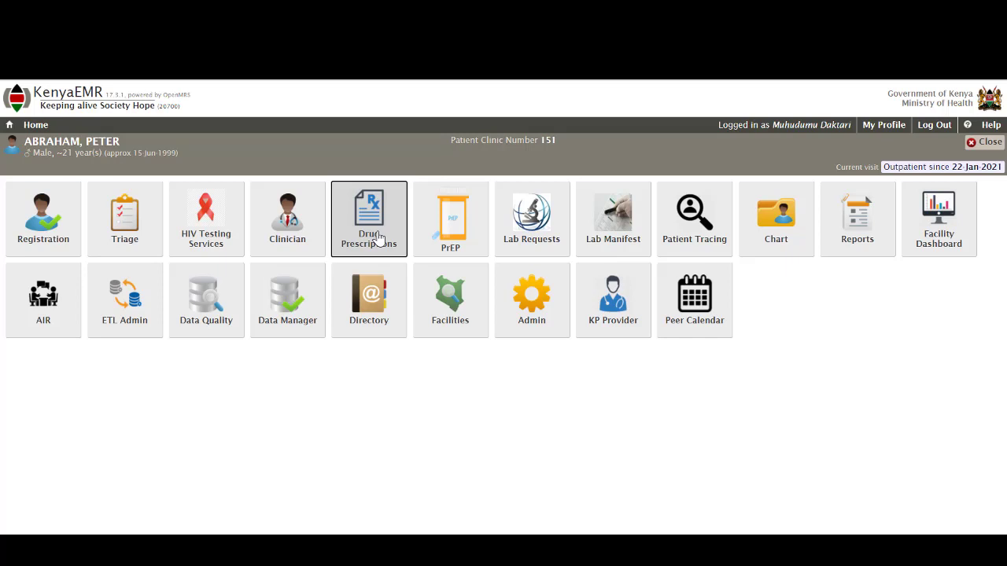
{"action": "left_click", "coordinate": [369, 219]}
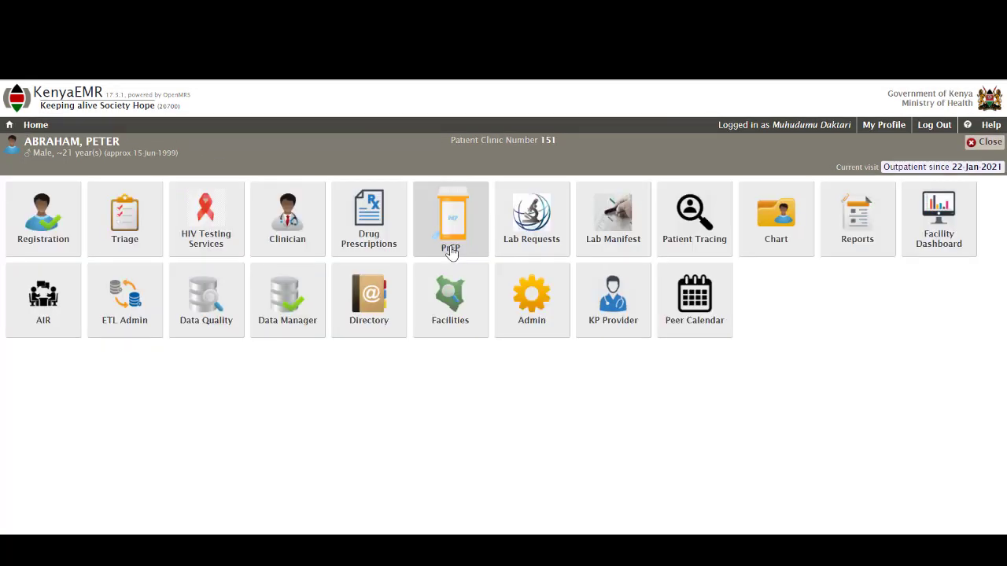
{"action": "left_click", "coordinate": [450, 218]}
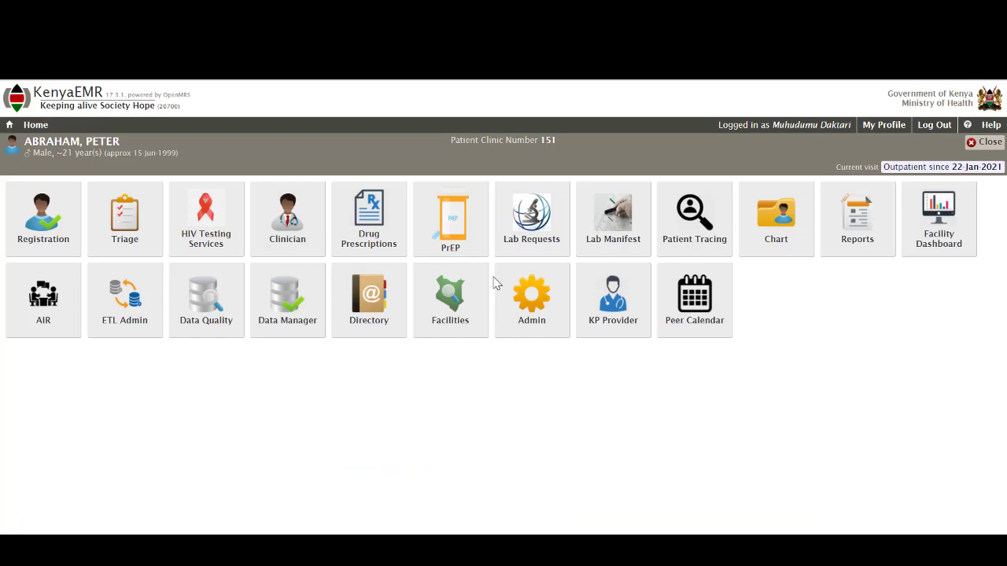
{"action": "left_click", "coordinate": [532, 219]}
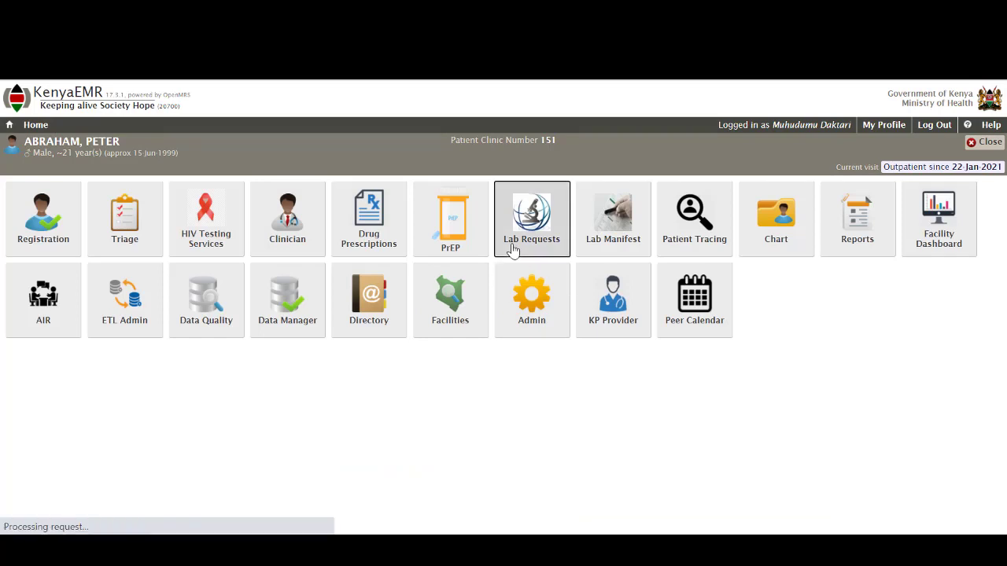
{"action": "left_click", "coordinate": [532, 219]}
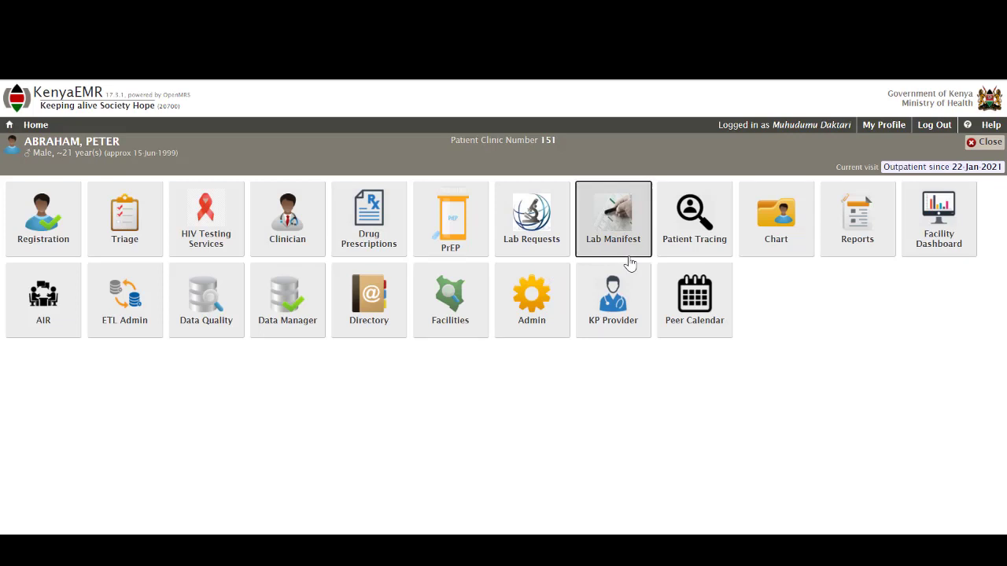
{"action": "left_click", "coordinate": [613, 213]}
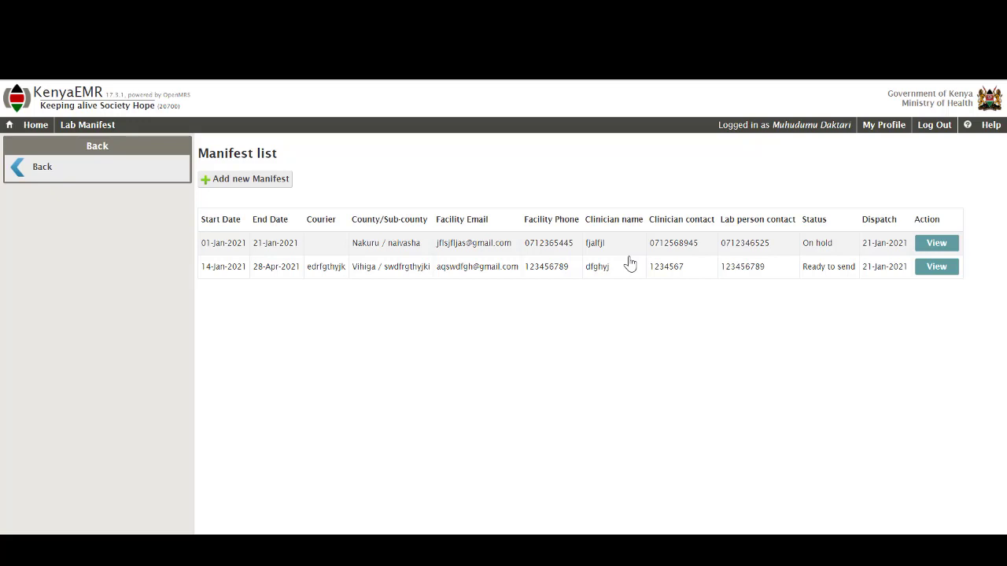
Return from the lab Manifest list to the home page tiles.
{"action": "left_click", "coordinate": [35, 124]}
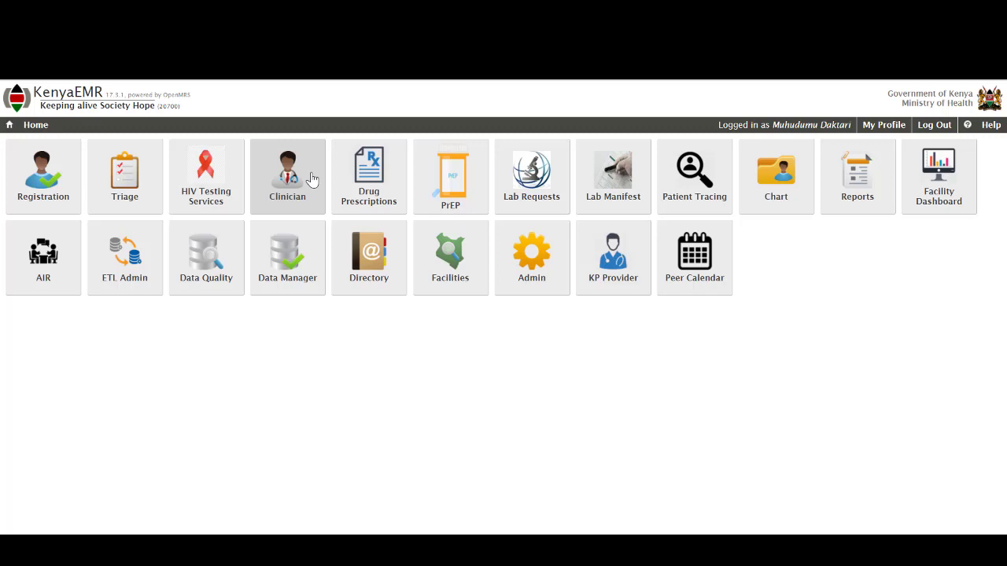
{"action": "mouse_move", "coordinate": [679, 187]}
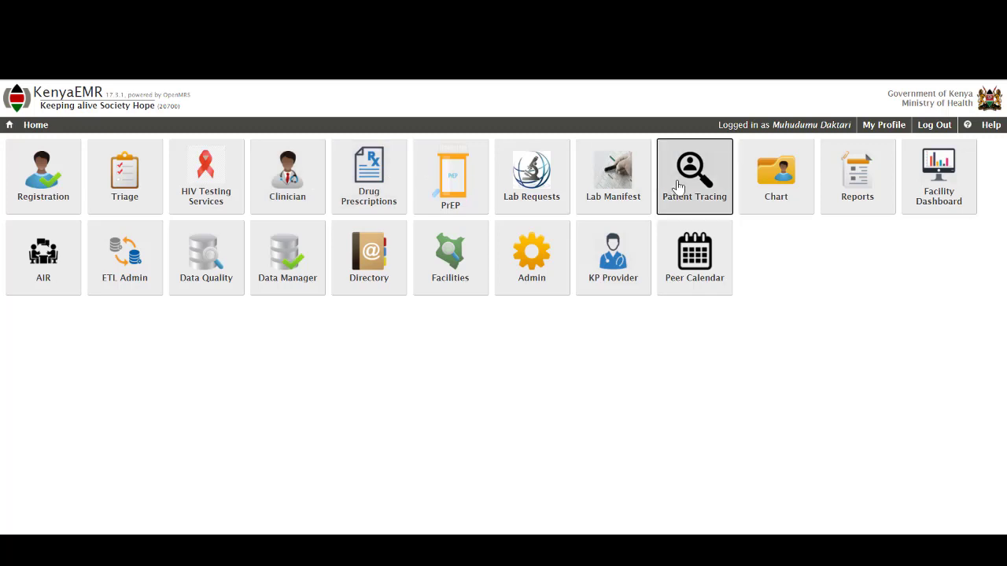
{"action": "left_click", "coordinate": [695, 168]}
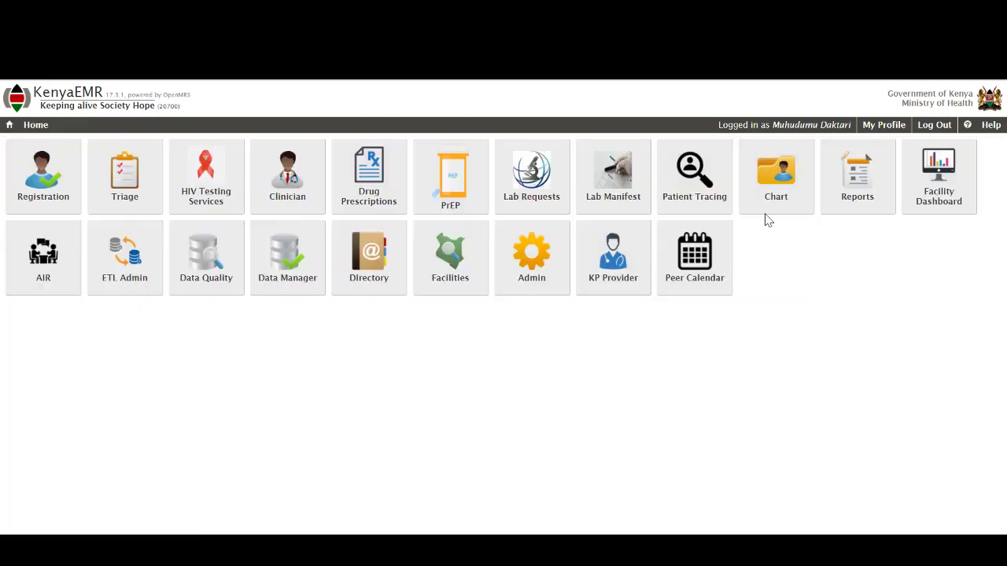
{"action": "left_click", "coordinate": [775, 169]}
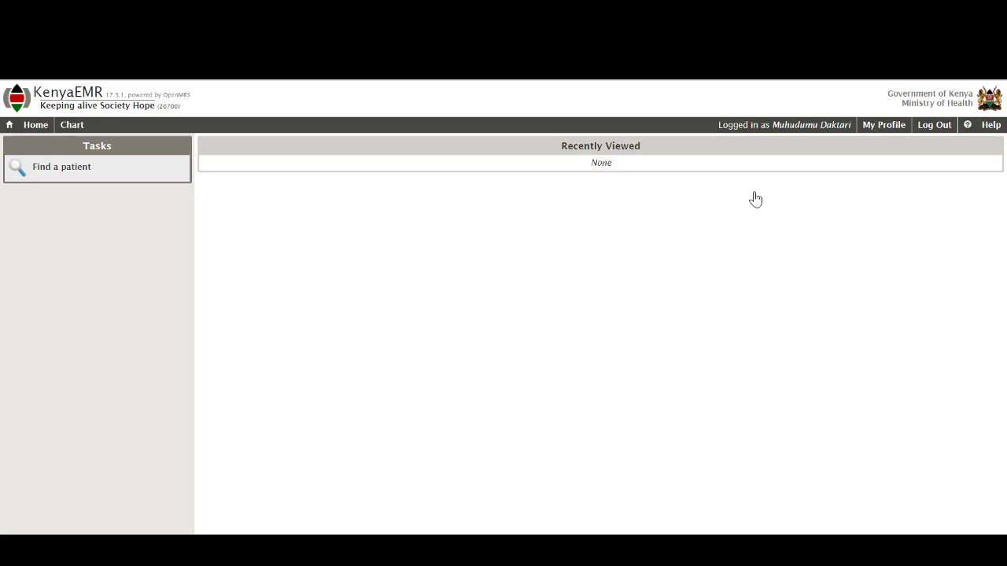
{"action": "mouse_move", "coordinate": [116, 175]}
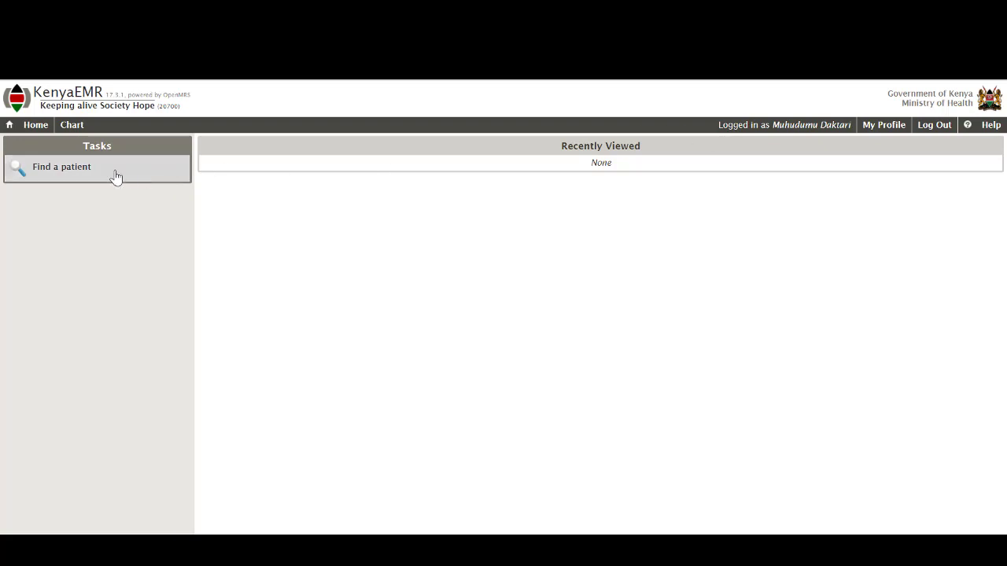
Open Find a patient from Chart's Tasks, then return to the home page.
{"action": "left_click", "coordinate": [62, 167]}
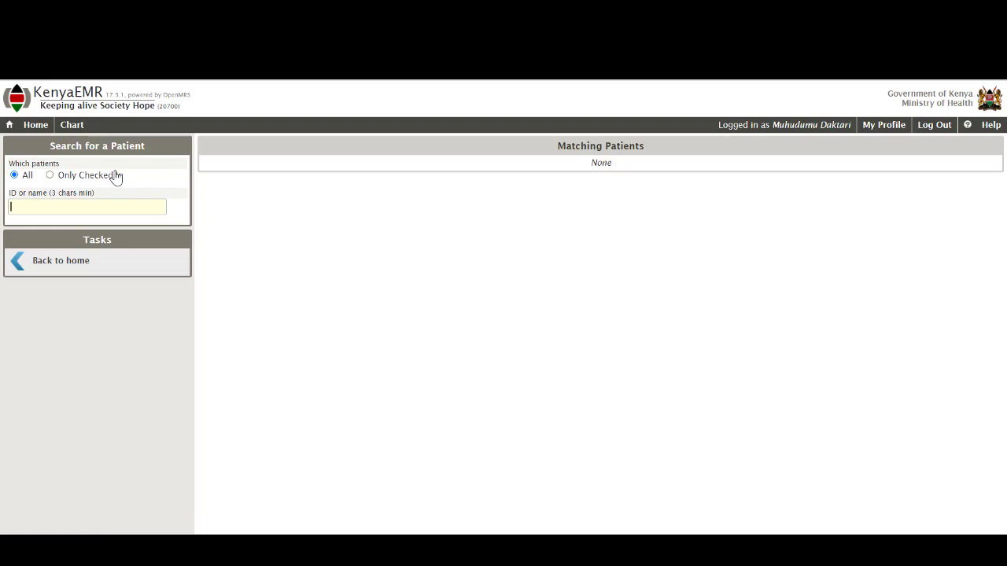
{"action": "mouse_move", "coordinate": [34, 128]}
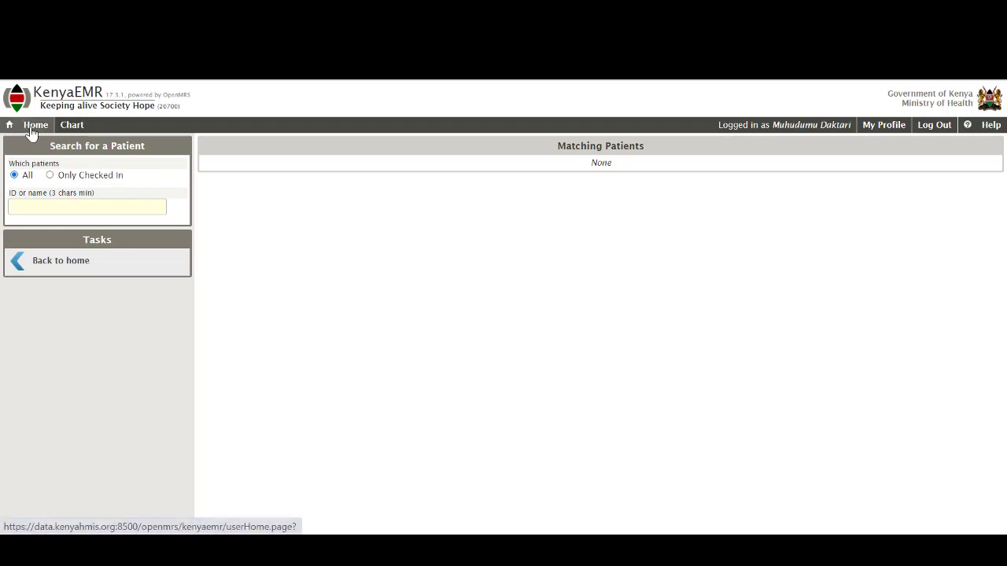
{"action": "left_click", "coordinate": [36, 124]}
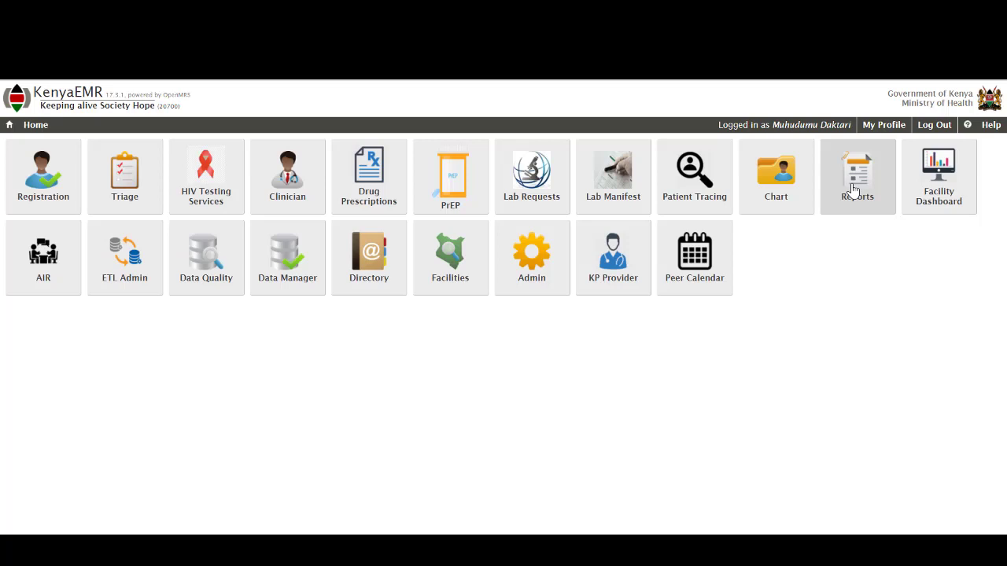
Open the Reports tile listing common indicator and patient follow-up reports.
{"action": "left_click", "coordinate": [857, 168]}
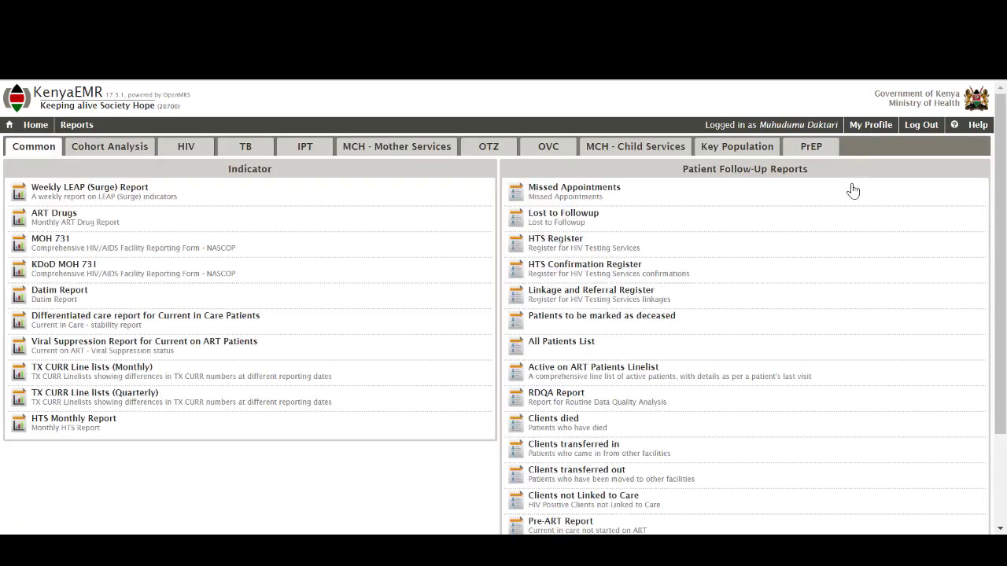
{"action": "mouse_move", "coordinate": [786, 211]}
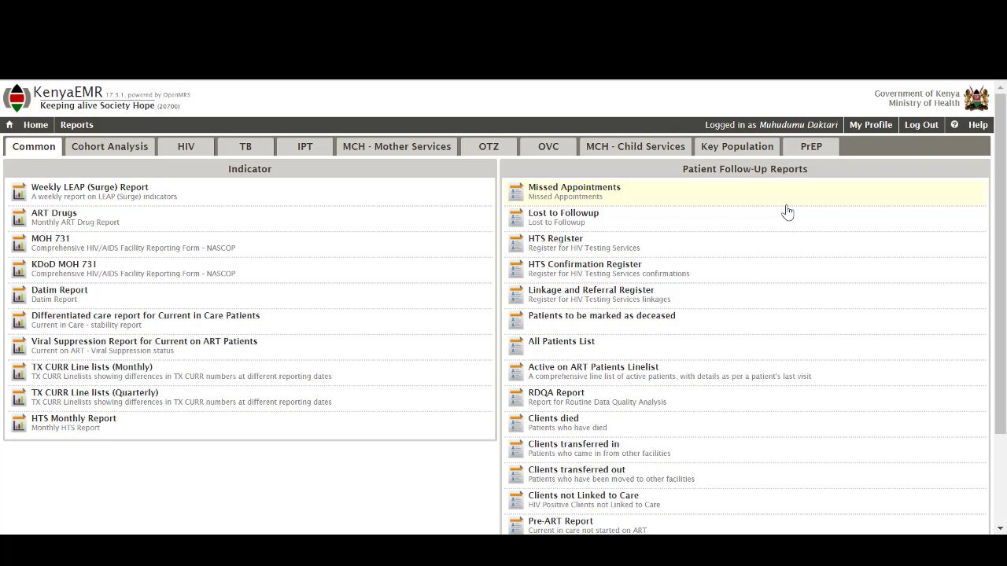
{"action": "mouse_move", "coordinate": [320, 168]}
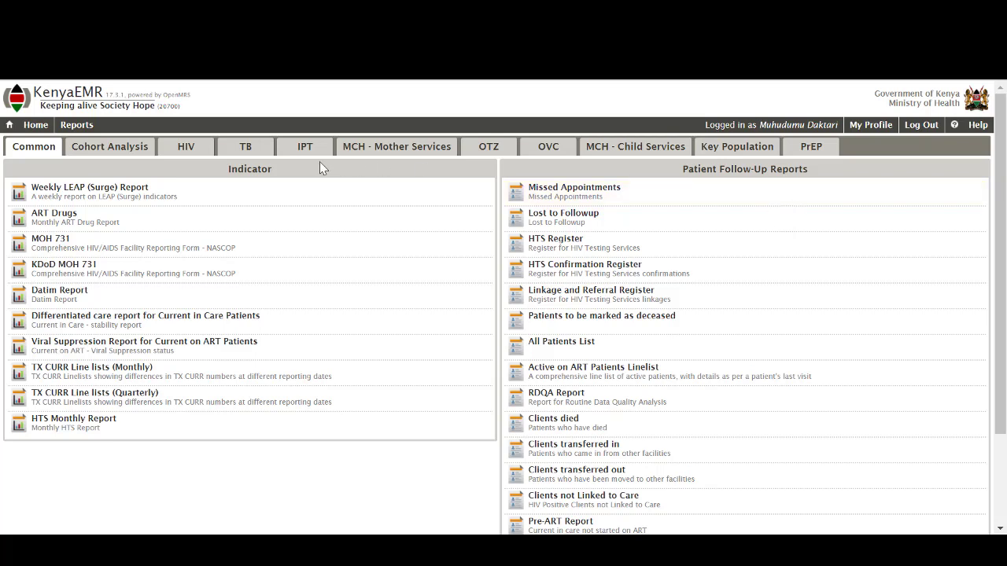
{"action": "mouse_move", "coordinate": [31, 125]}
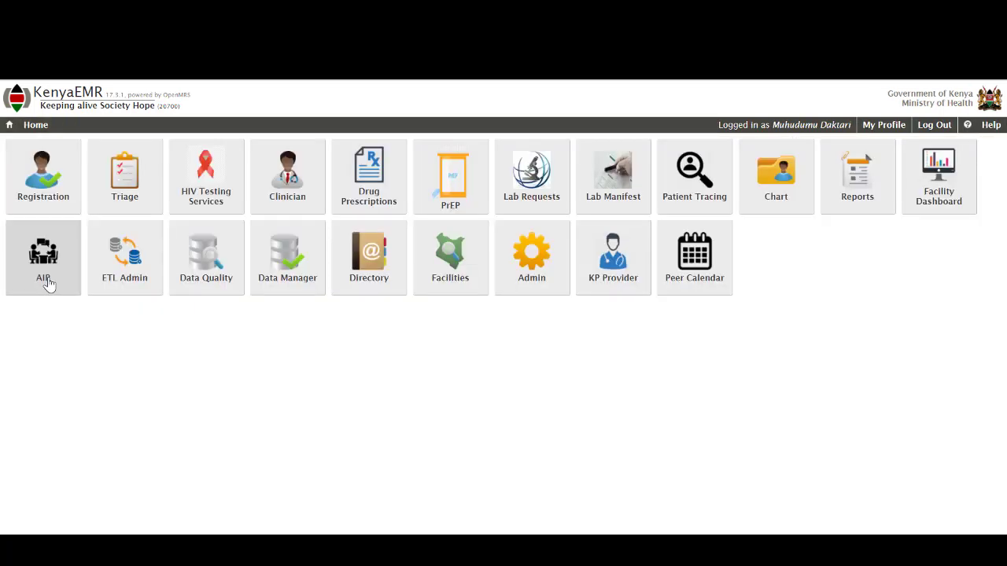
{"action": "left_click", "coordinate": [44, 257]}
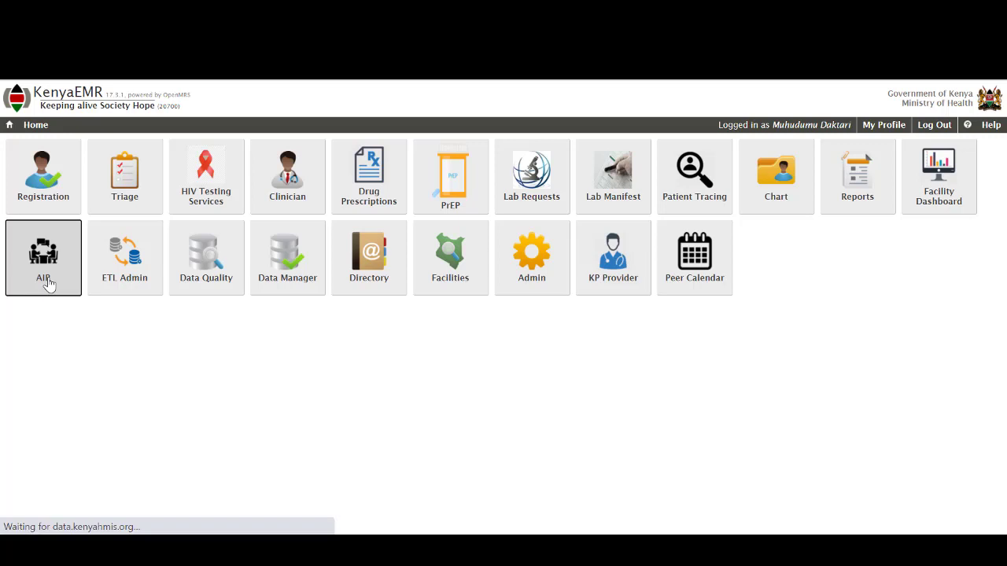
{"action": "left_click", "coordinate": [43, 258]}
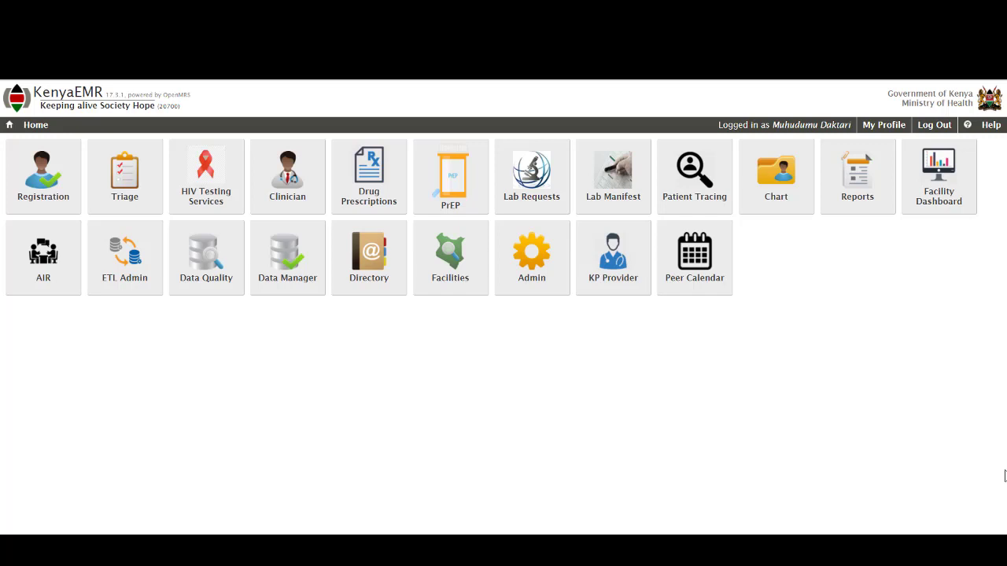
{"action": "mouse_move", "coordinate": [786, 415]}
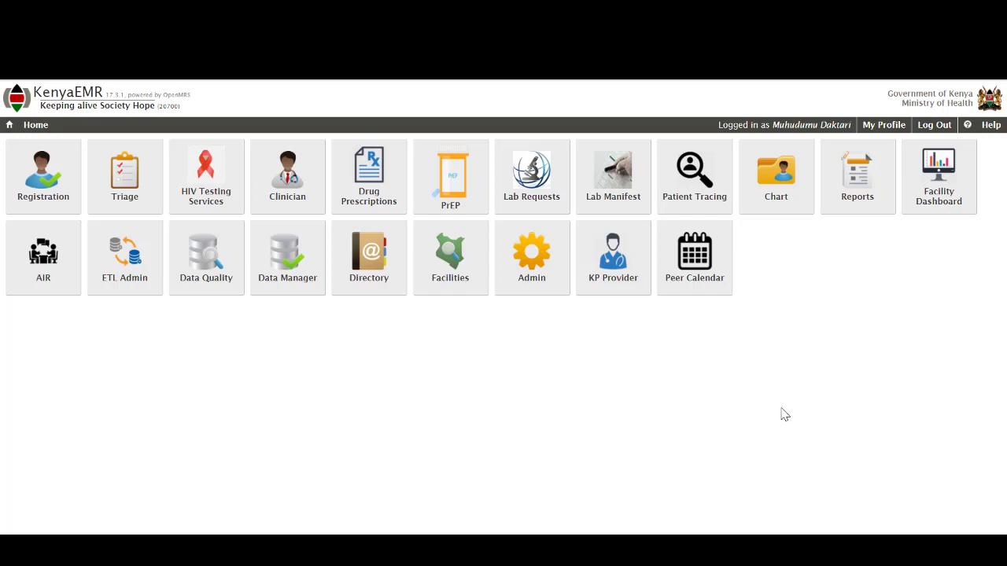
Open the Data Quality tile listing missing marital status and entry point reports.
{"action": "left_click", "coordinate": [205, 255]}
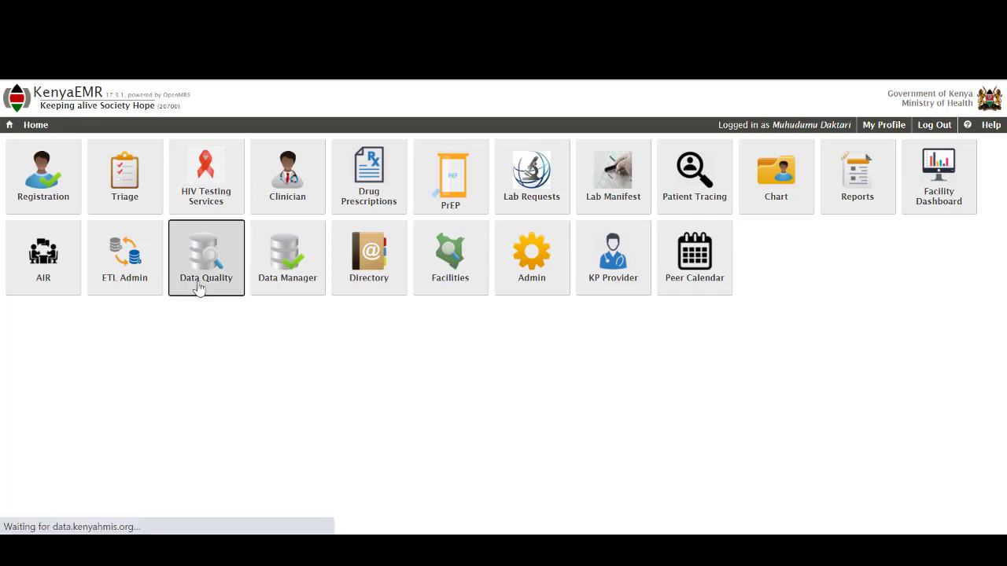
{"action": "left_click", "coordinate": [206, 252]}
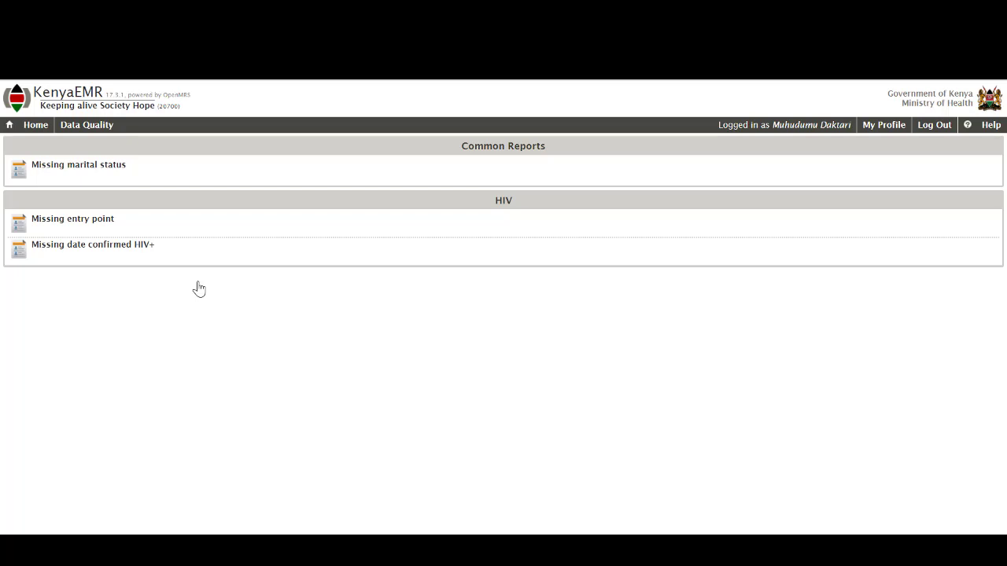
{"action": "mouse_move", "coordinate": [29, 130]}
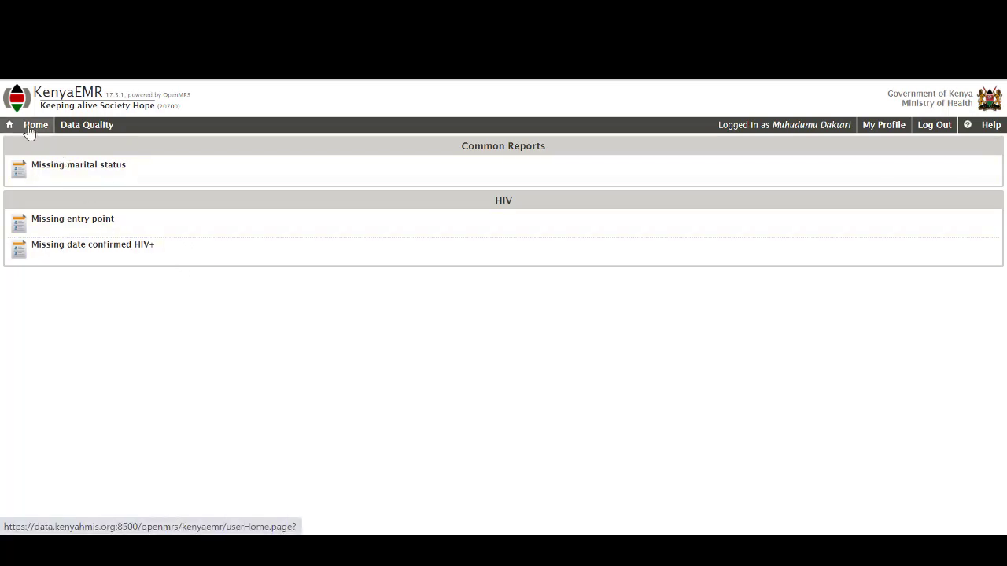
Return to the KenyaEMR home page and open the Facilities section.
{"action": "left_click", "coordinate": [35, 125]}
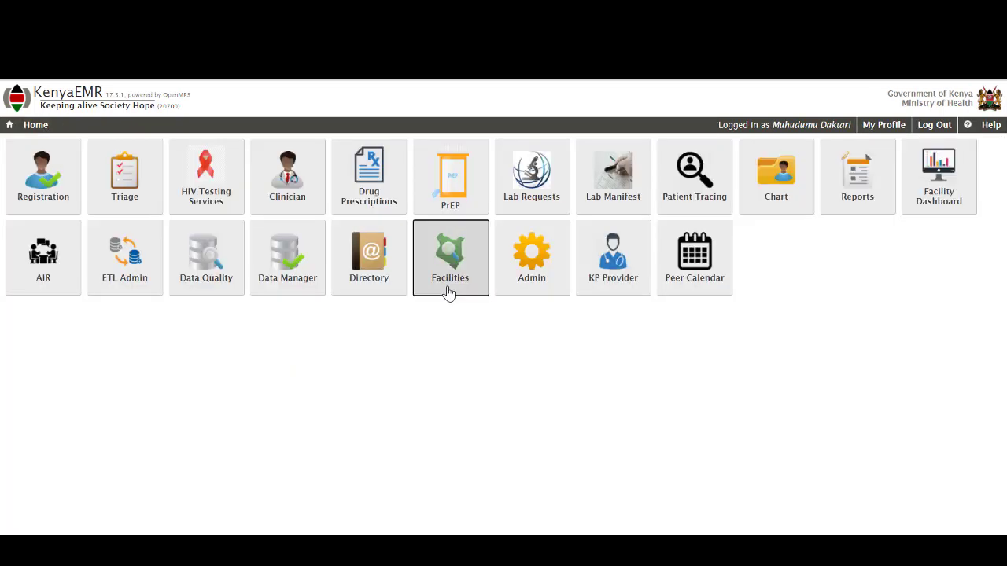
{"action": "left_click", "coordinate": [450, 252]}
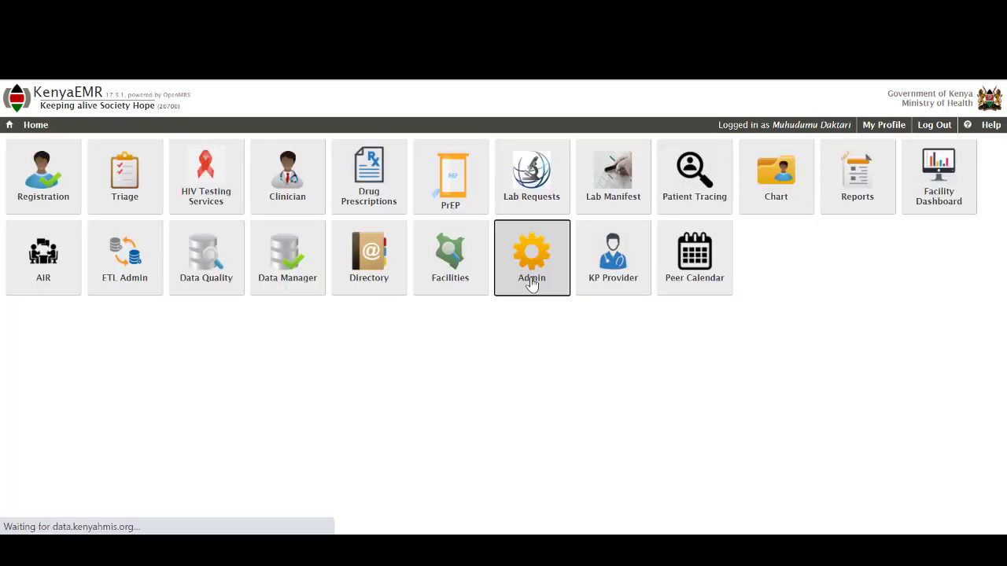
Open the Admin page showing server information, database totals and external requirements.
{"action": "left_click", "coordinate": [532, 258]}
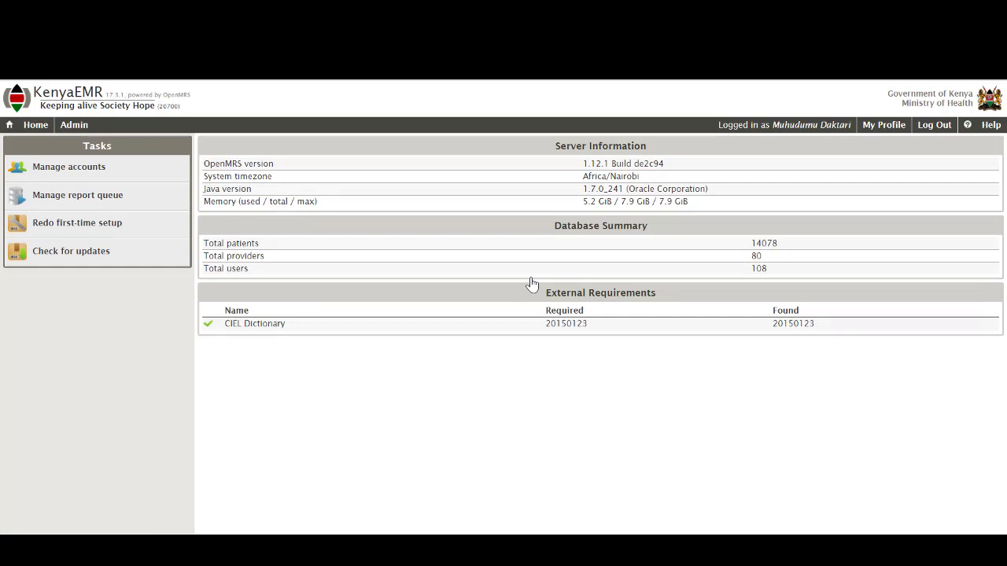
{"action": "mouse_move", "coordinate": [415, 302]}
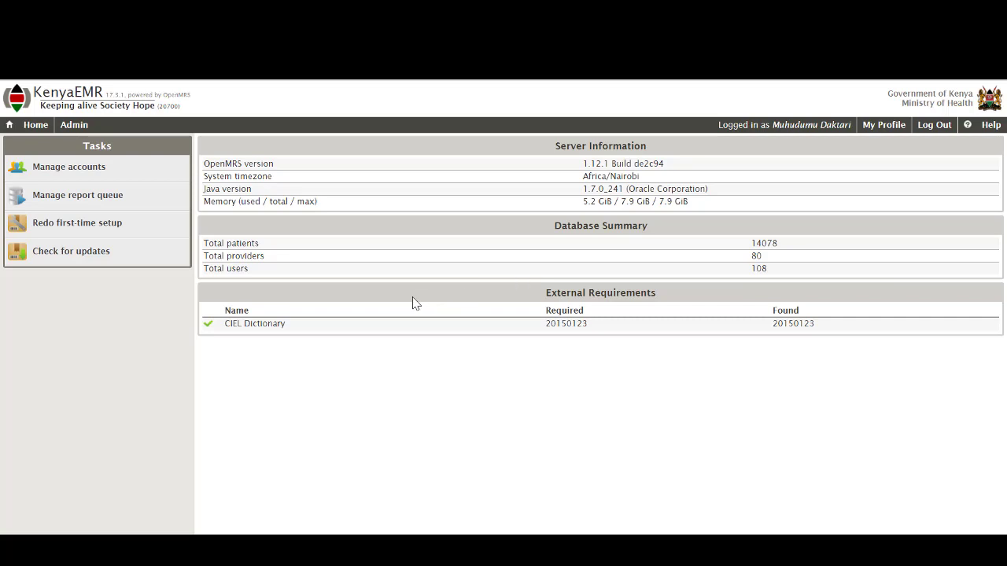
Leave the Admin overview for the home page of application tiles.
{"action": "left_click", "coordinate": [35, 124]}
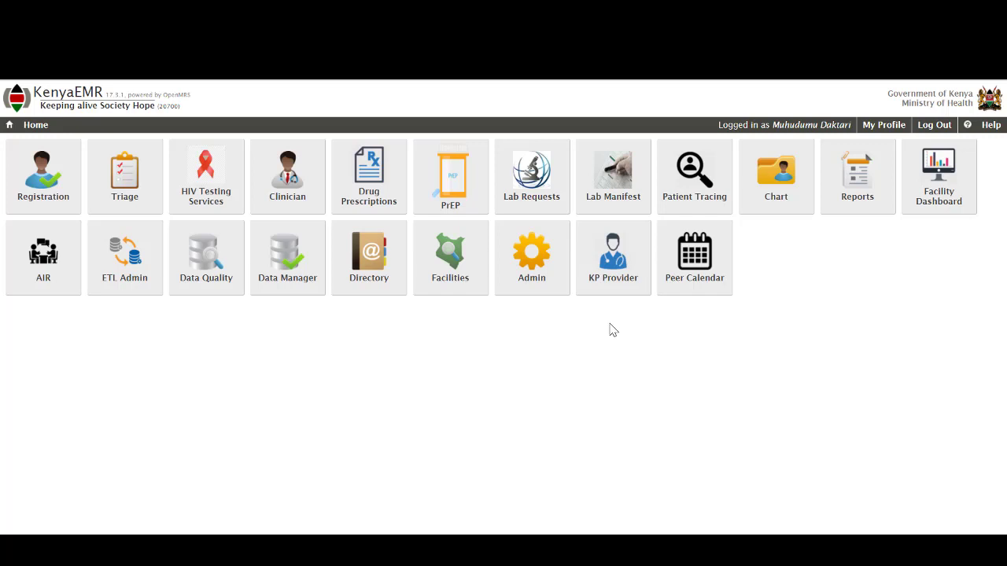
{"action": "mouse_move", "coordinate": [633, 309]}
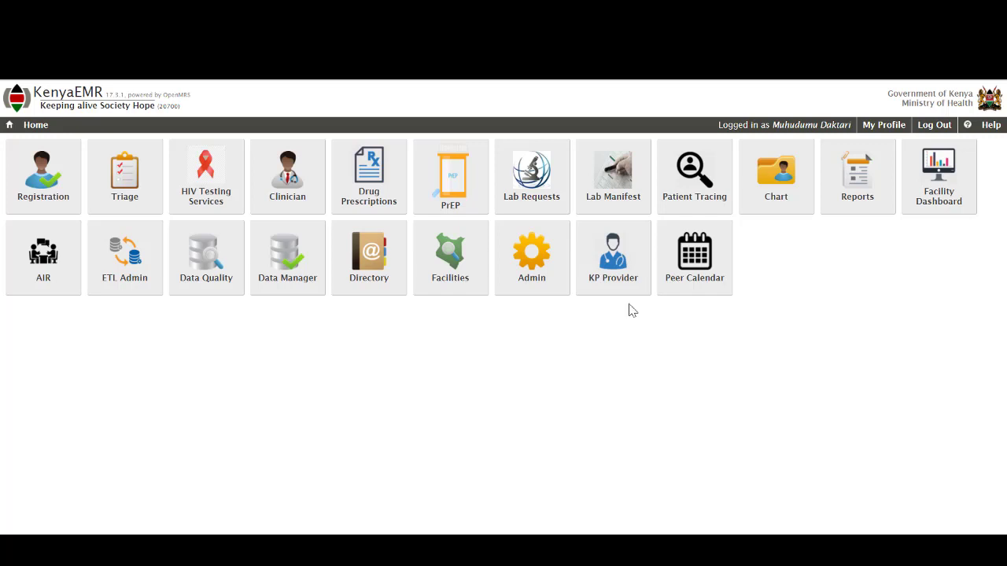
{"action": "mouse_move", "coordinate": [653, 316]}
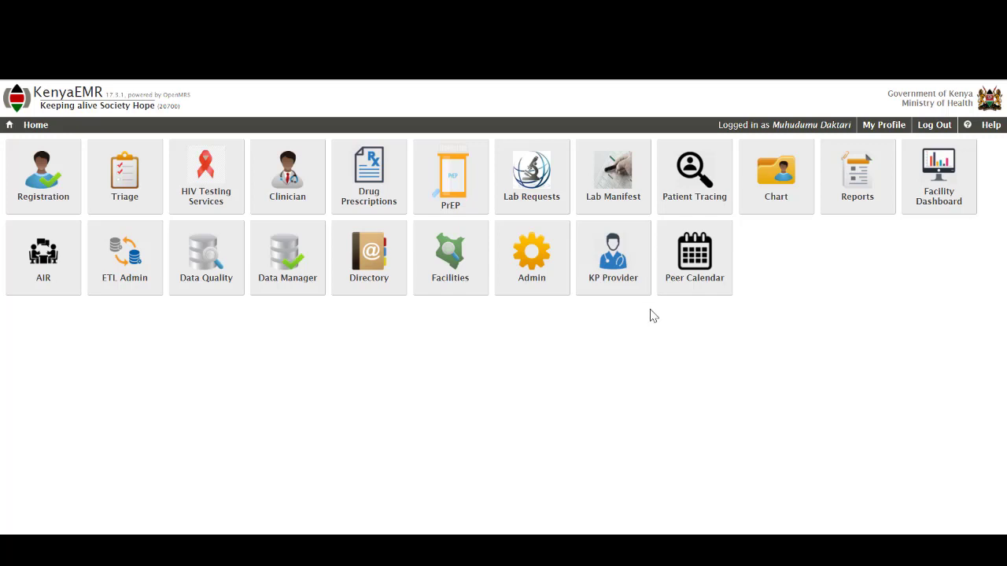
{"action": "mouse_move", "coordinate": [701, 317]}
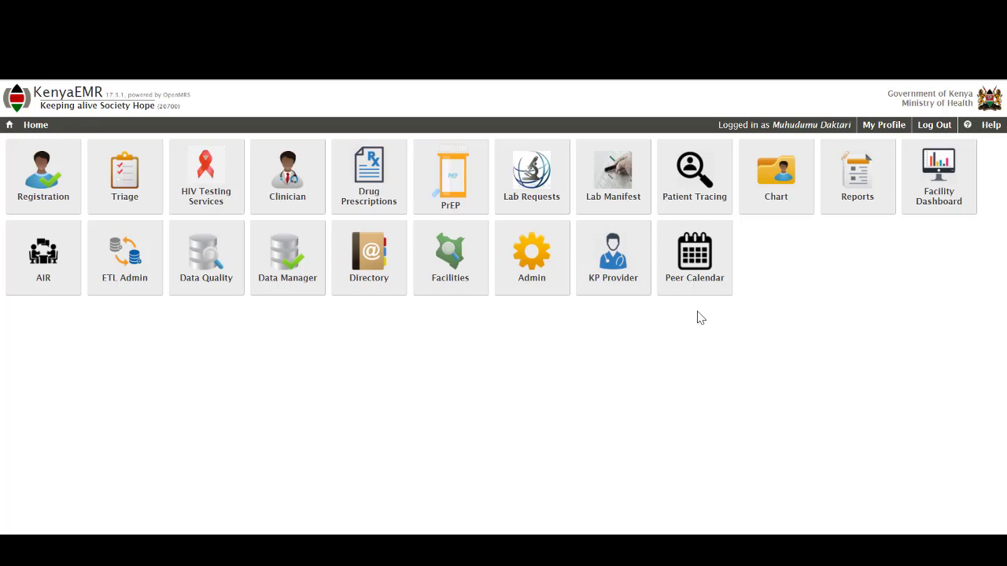